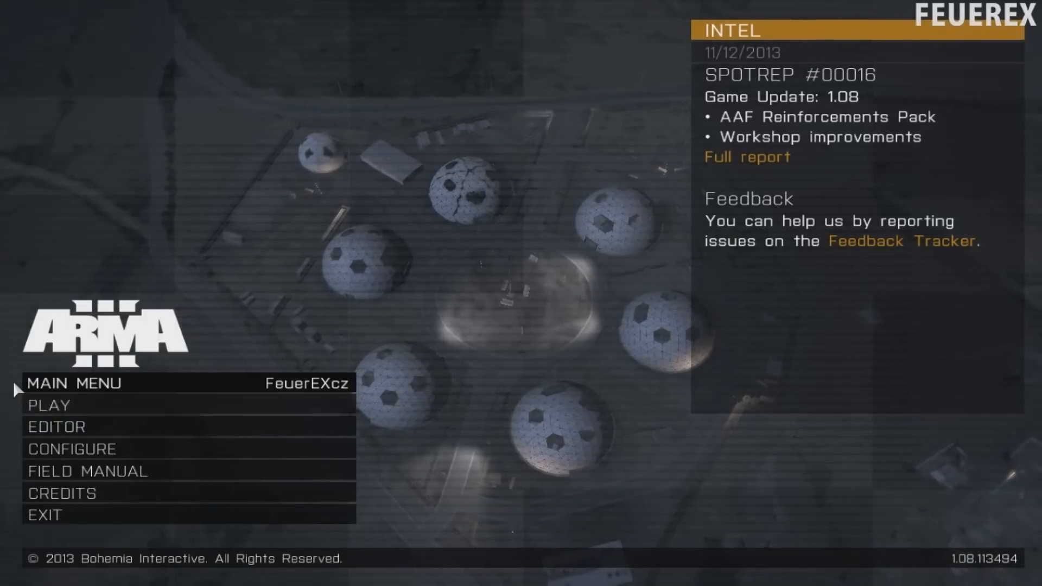
mouse_move(48, 405)
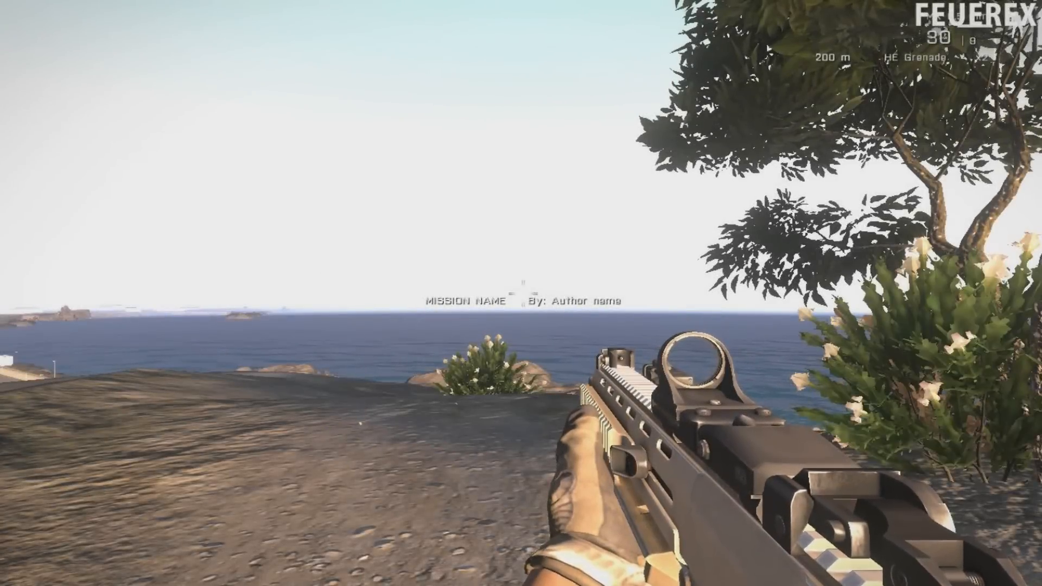
mouse_move(521, 293)
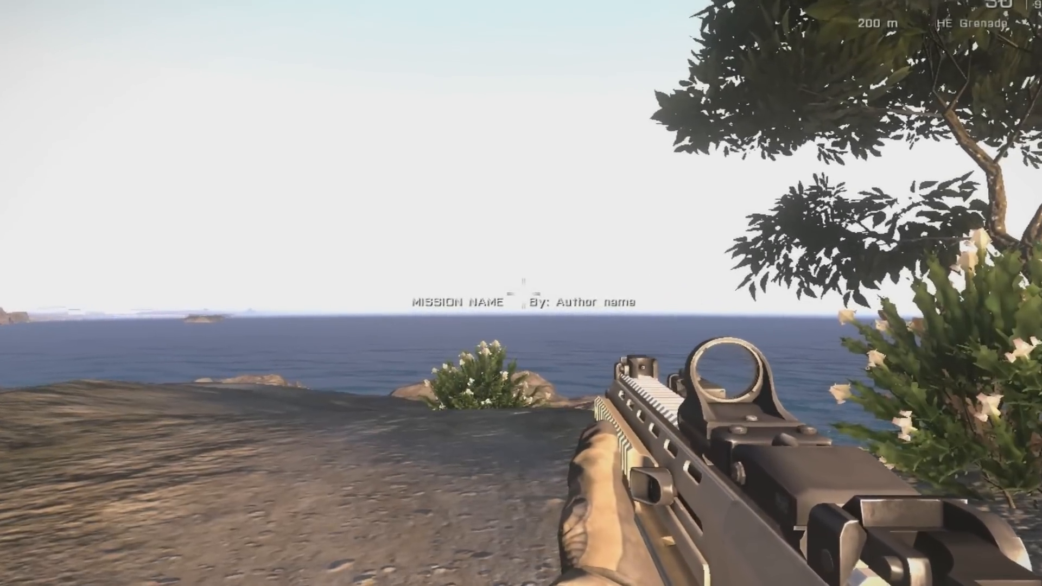
mouse_move(521, 293)
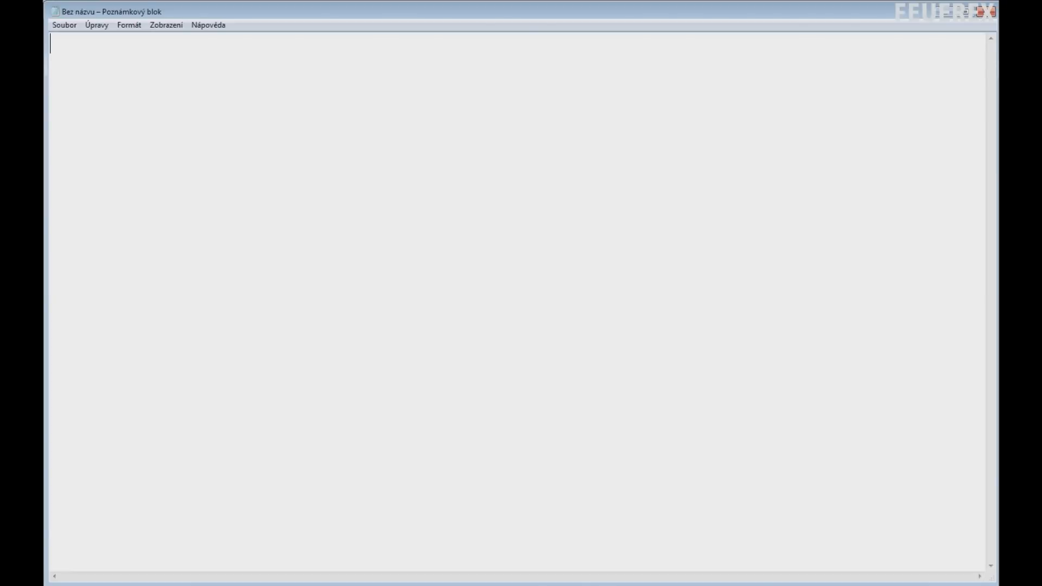
Write the line TitleText ["text","plain"]; as the first Notepad entry
text(Title)
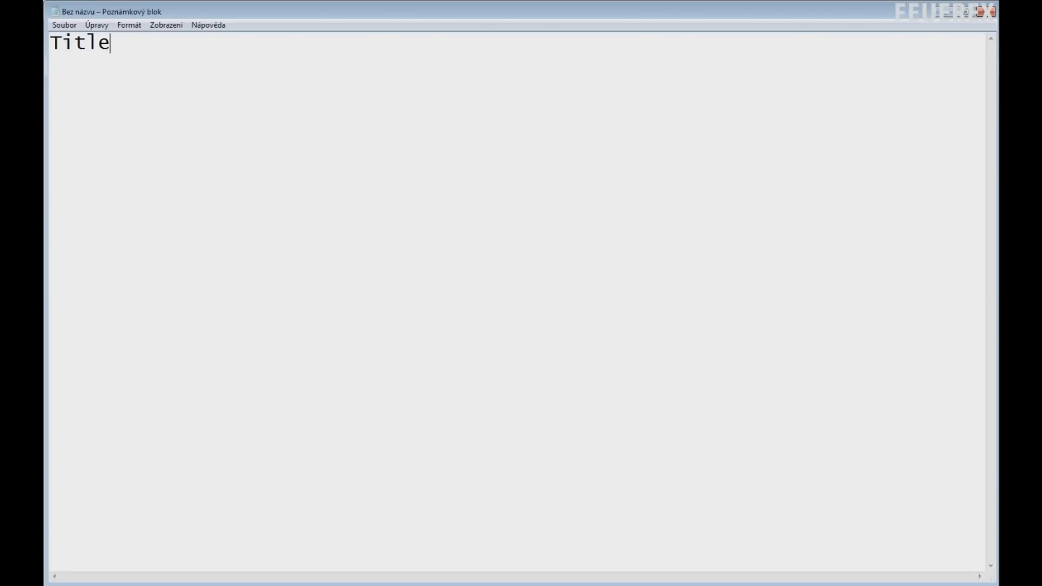
text(Text [)
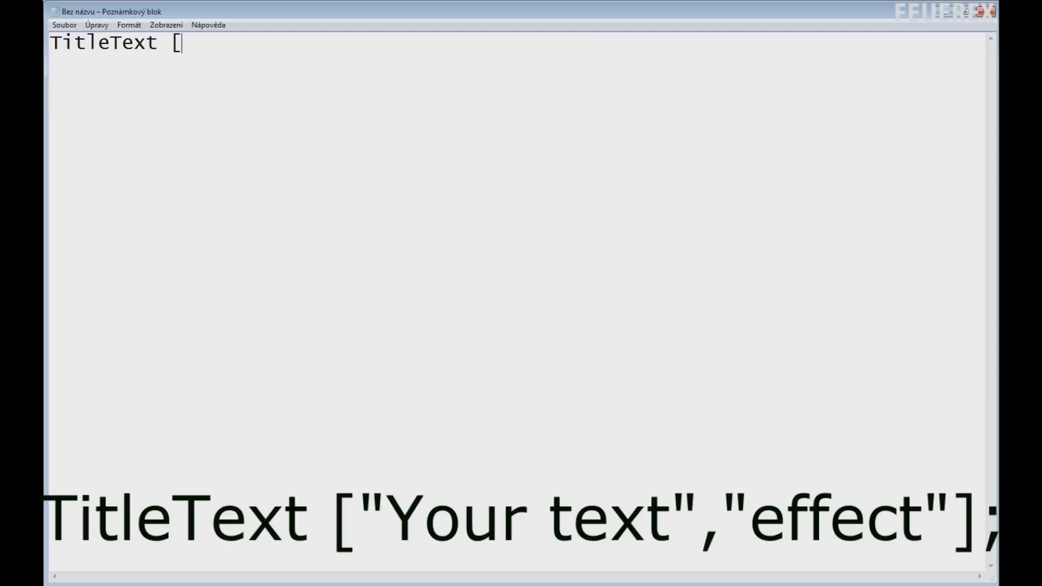
text(")
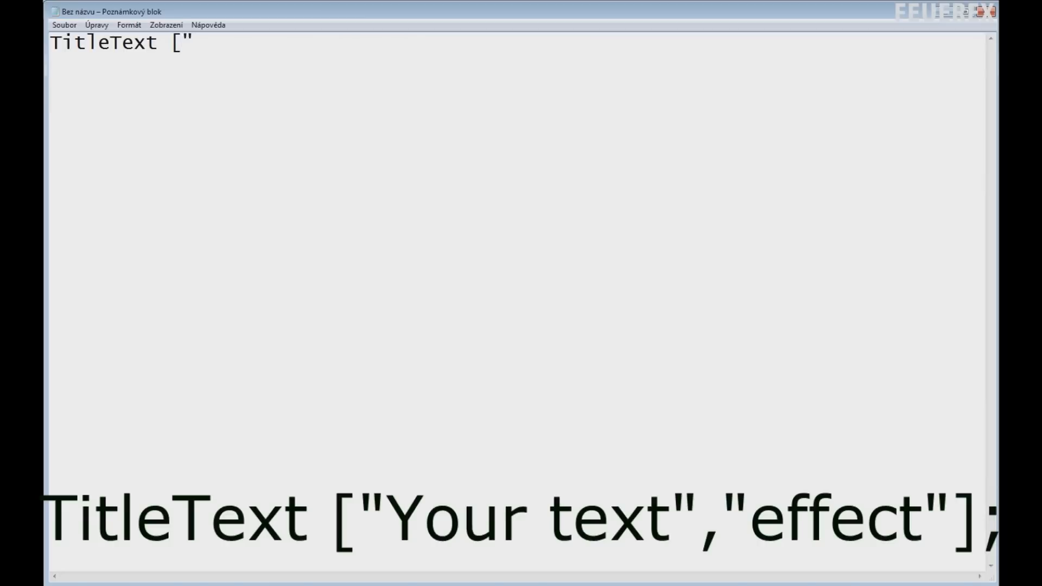
text(te)
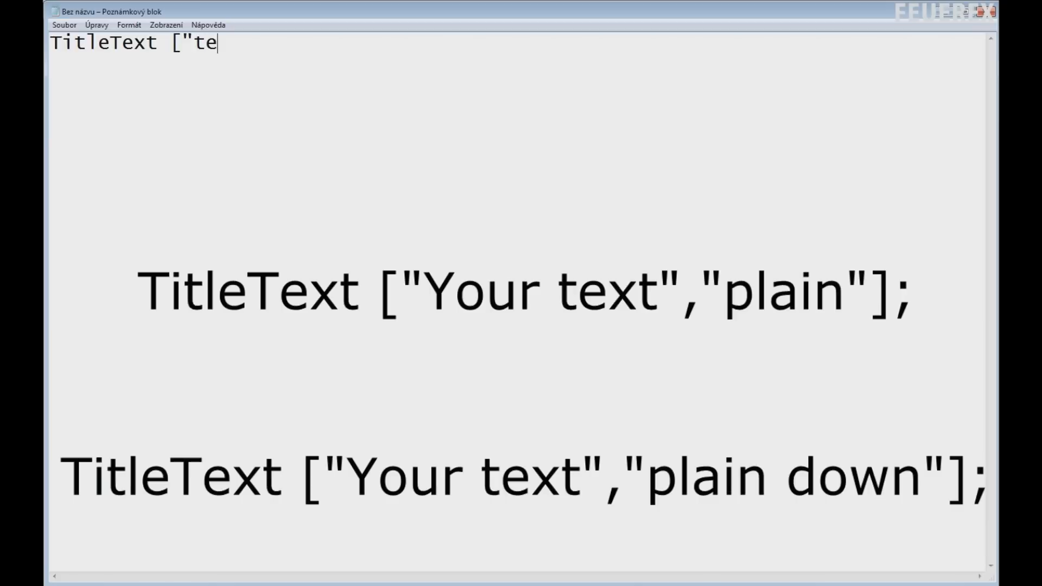
text(xt","plain)
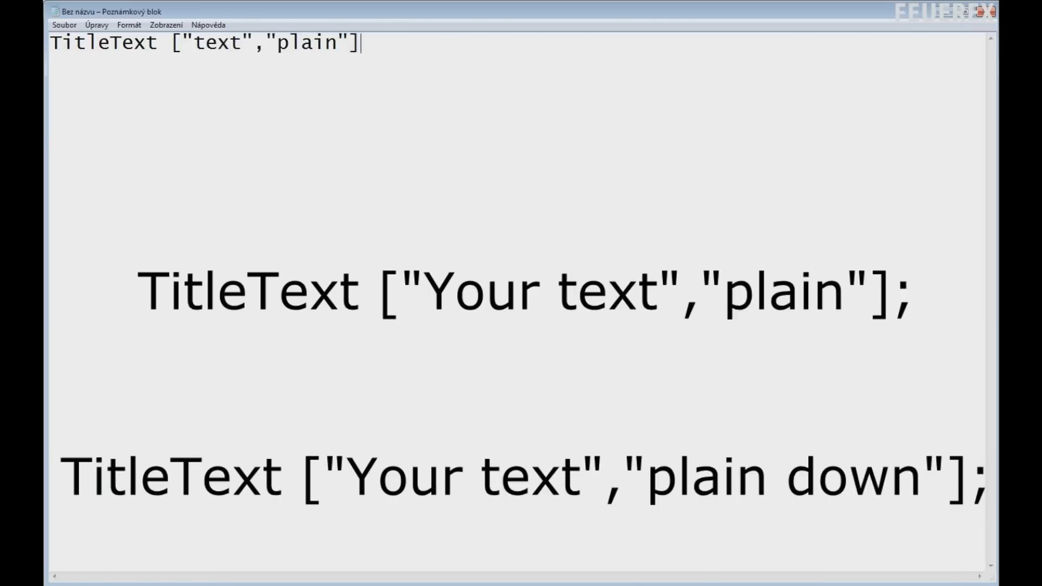
text(;)
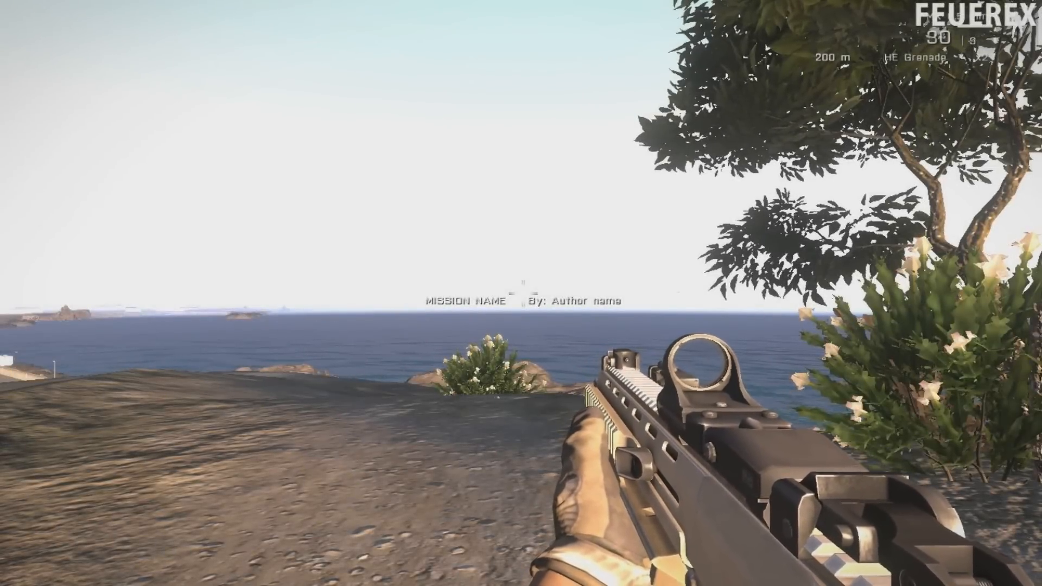
mouse_move(521, 293)
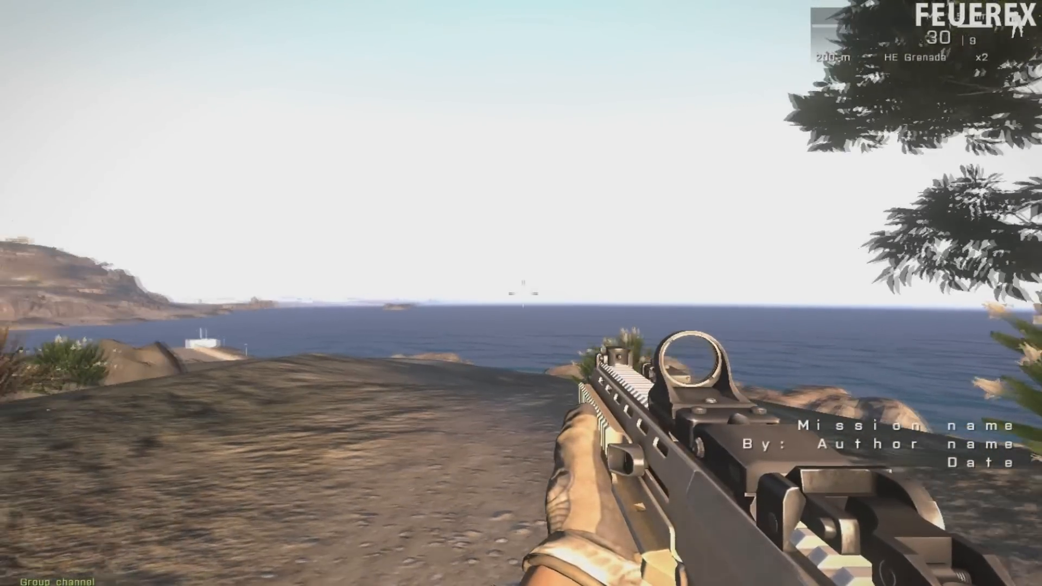
mouse_move(521, 293)
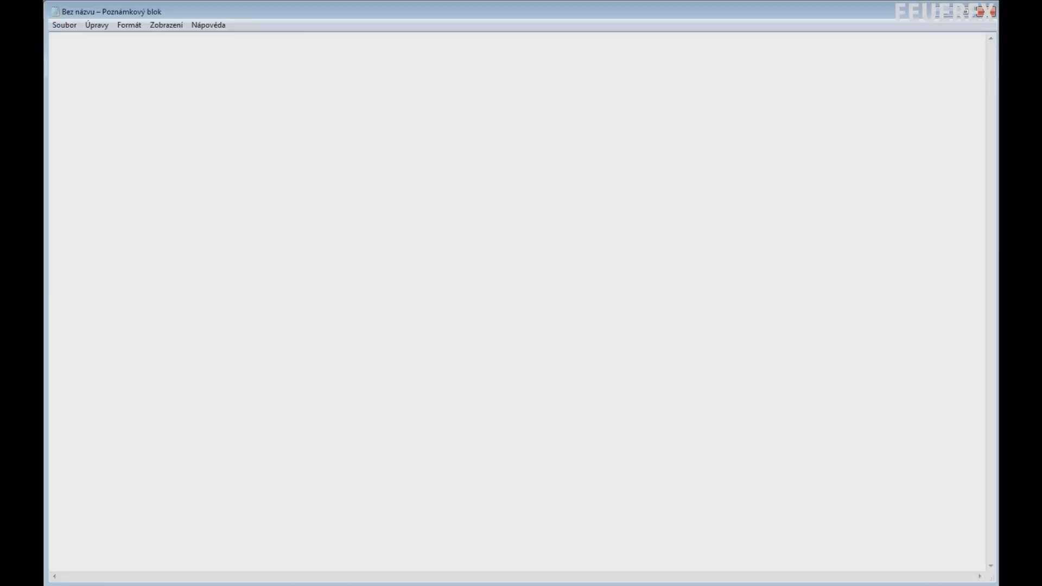
Write any= ["Mission name","By: Author name","Date"] spawn BIS_fnc_infoText; in Notepad
text(any= ["Mission name",)
text("B)
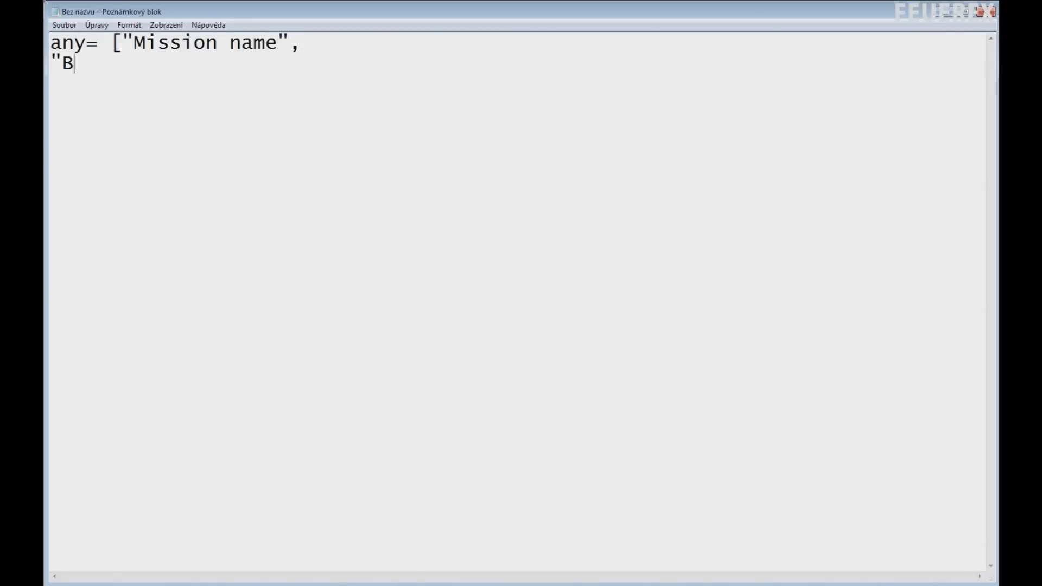
text(y: Author name",)
text(spawn)
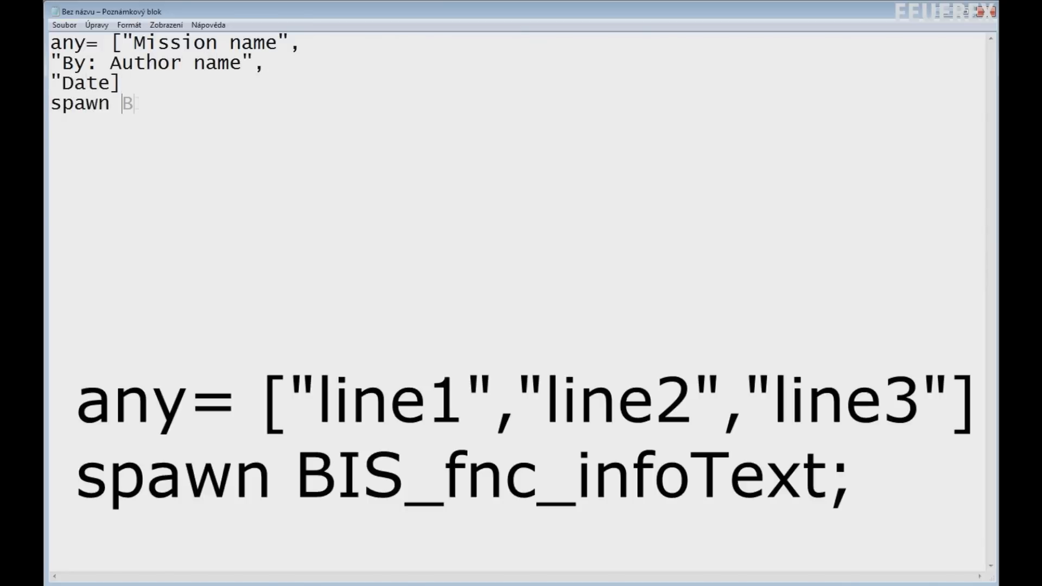
text(IS_fnc_infote)
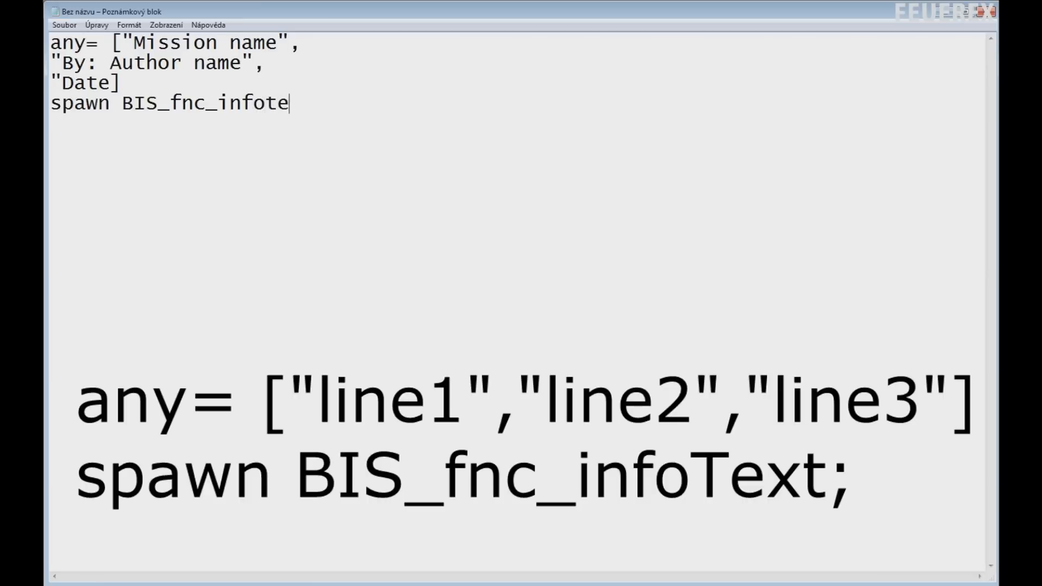
text(xt;)
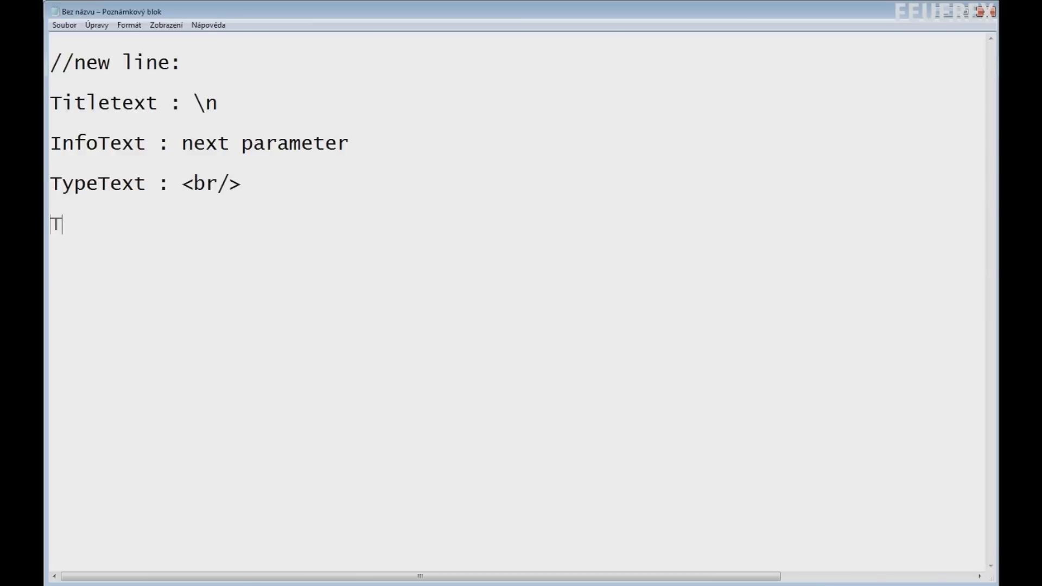
Note the TypeText2 line using "<br" as its new-line separator
text(ypeText2: ["","<br)
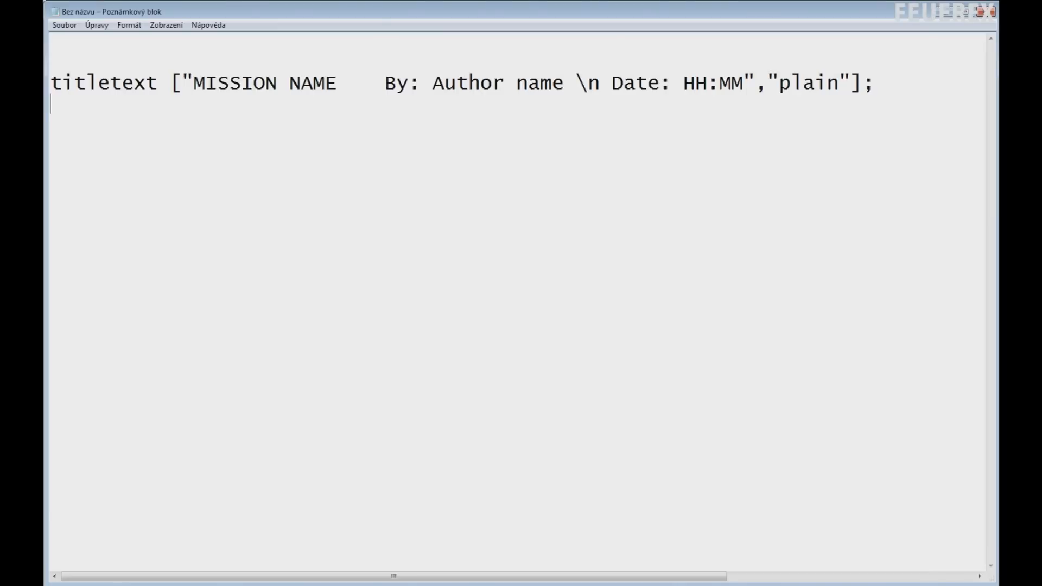
Add the fade line cutText ["","black in",5]; below the titletext
text(cut)
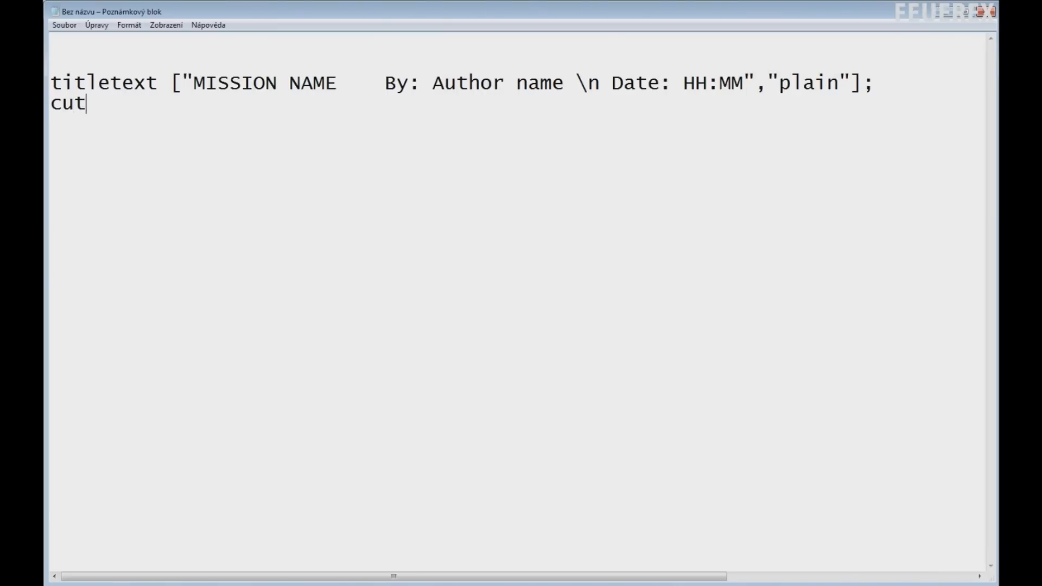
text(Text)
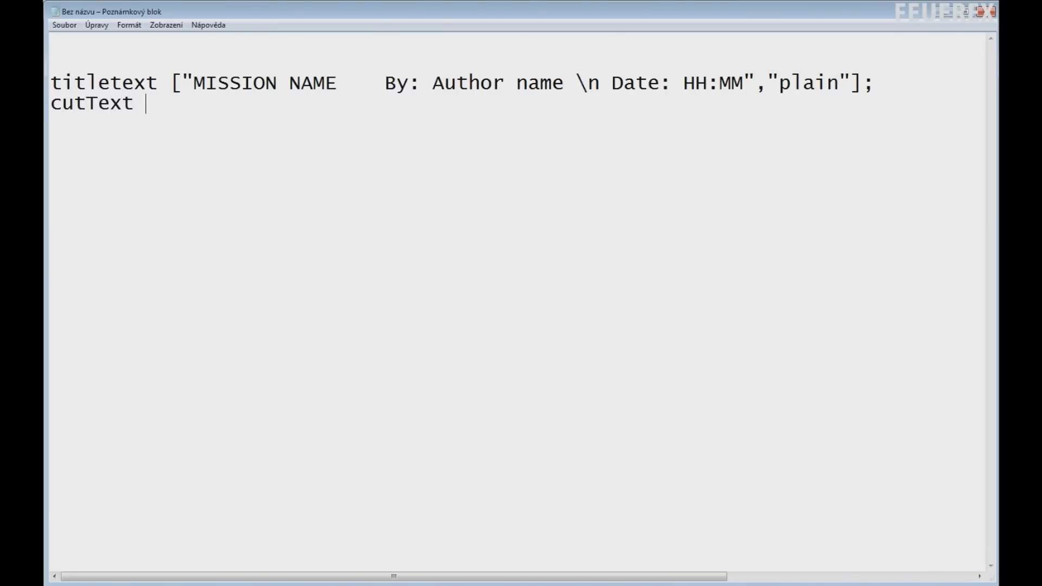
text(["",)
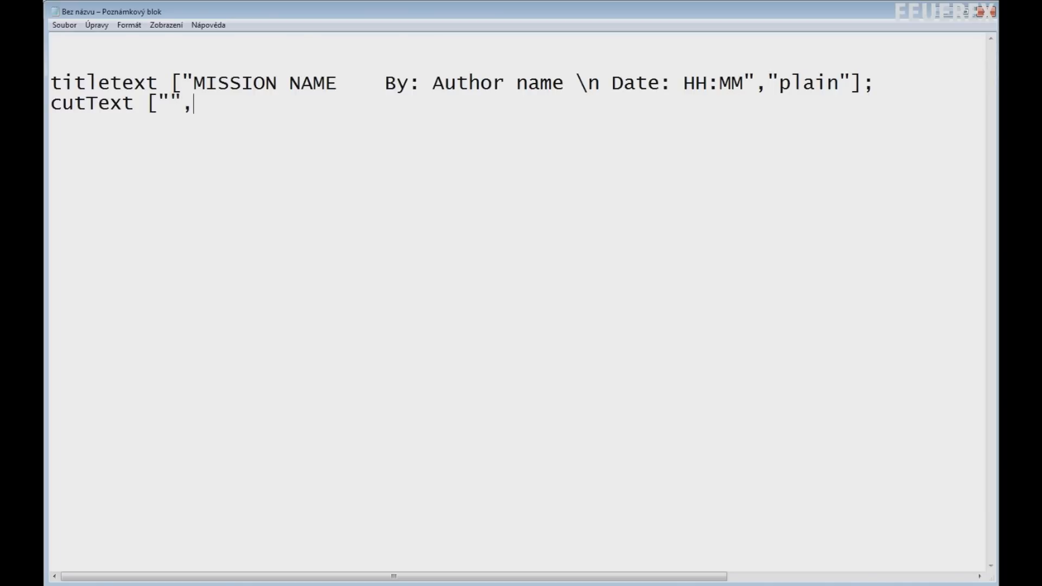
text("black)
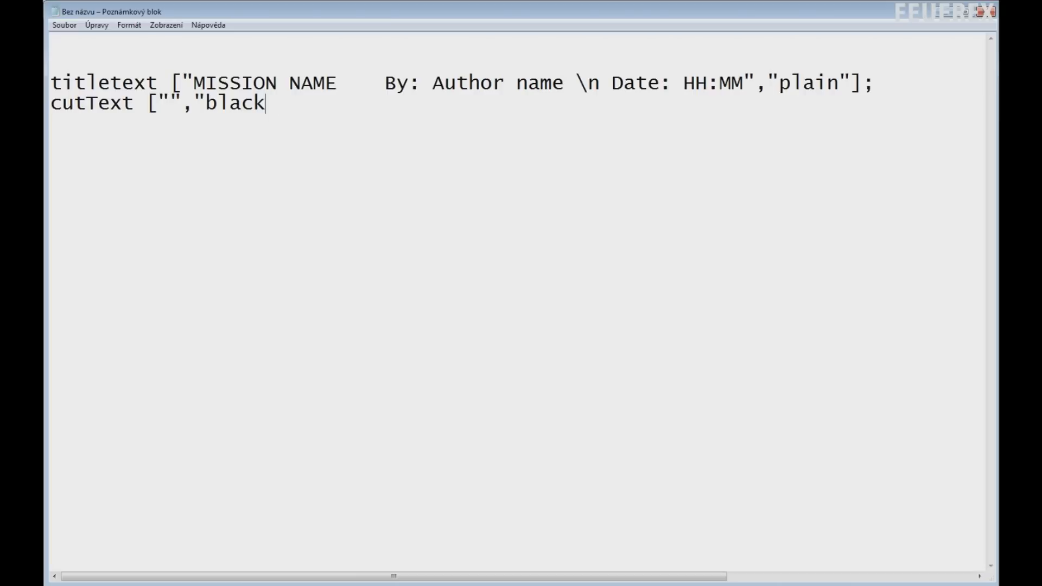
text(in",)
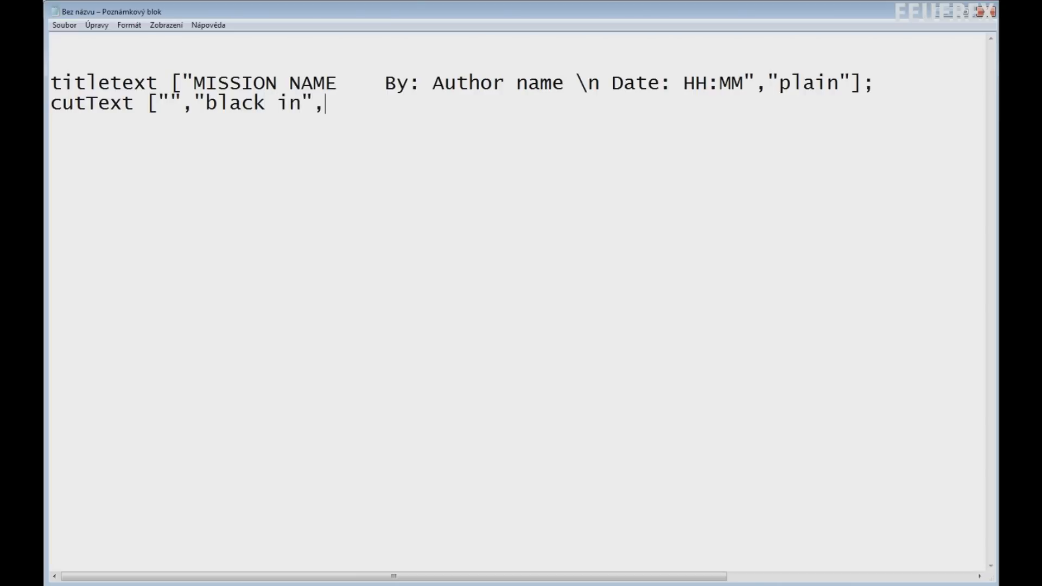
text(5];)
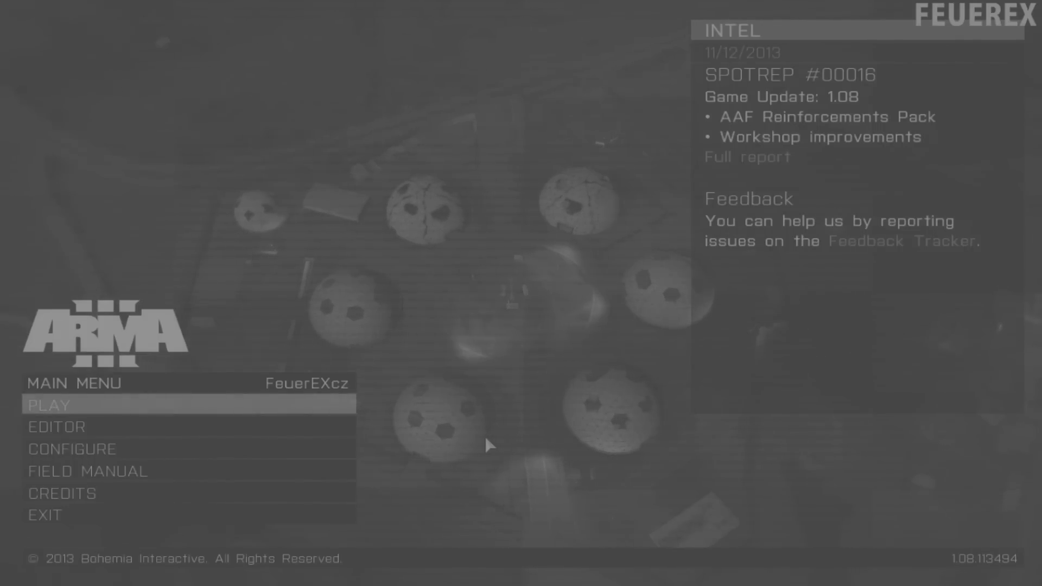
mouse_move(318, 412)
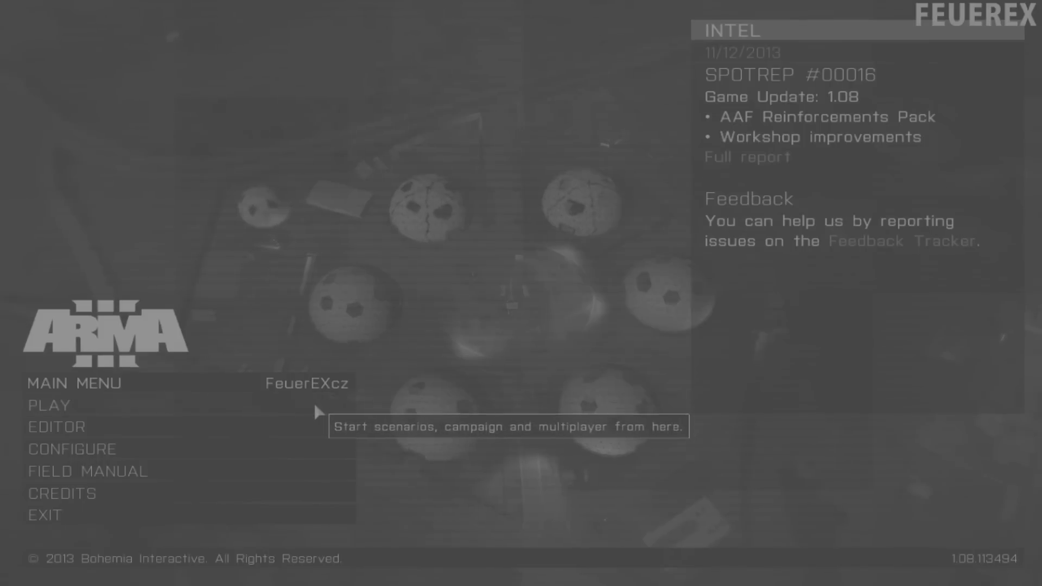
mouse_move(48, 405)
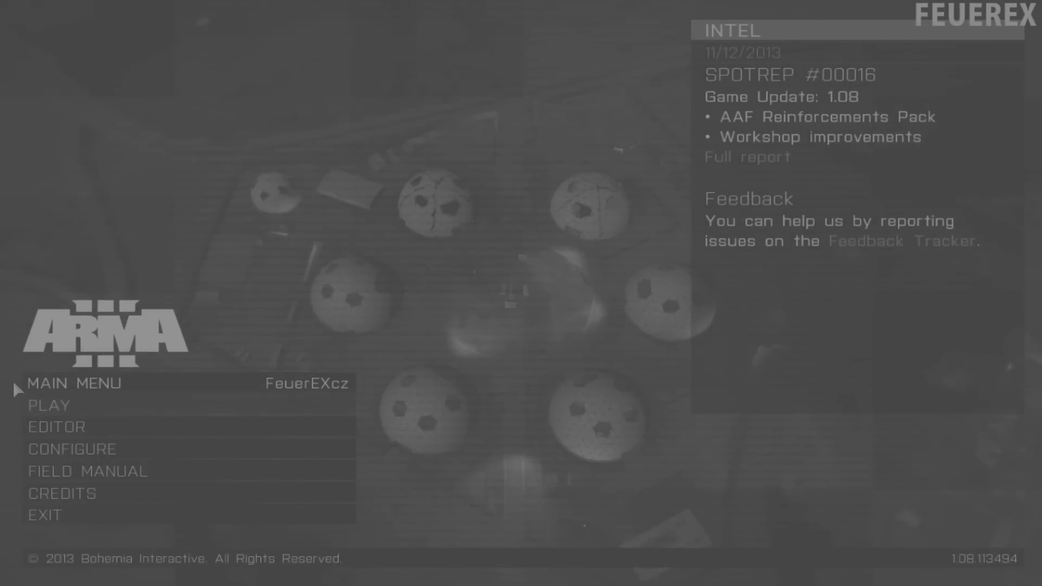
mouse_move(47, 405)
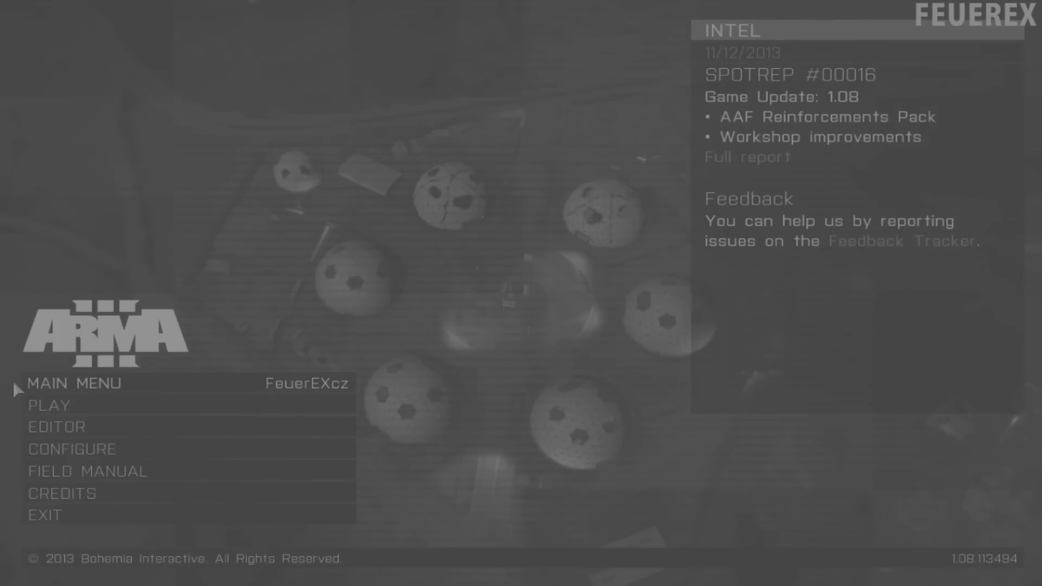
mouse_move(48, 405)
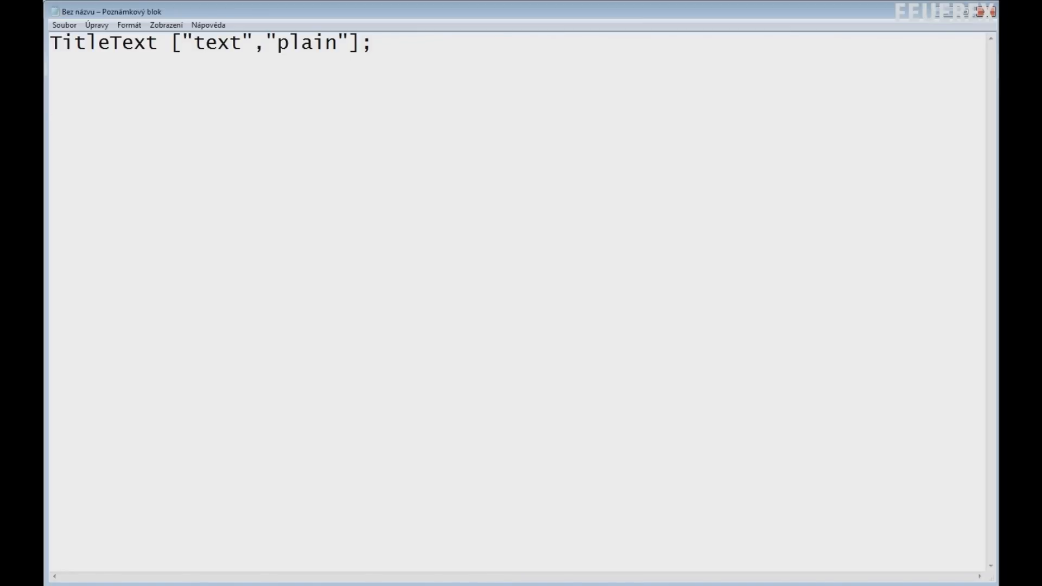
Write a = format ["Mission name, by: Author name %1 : %2"] with the two placeholders
text(a = f)
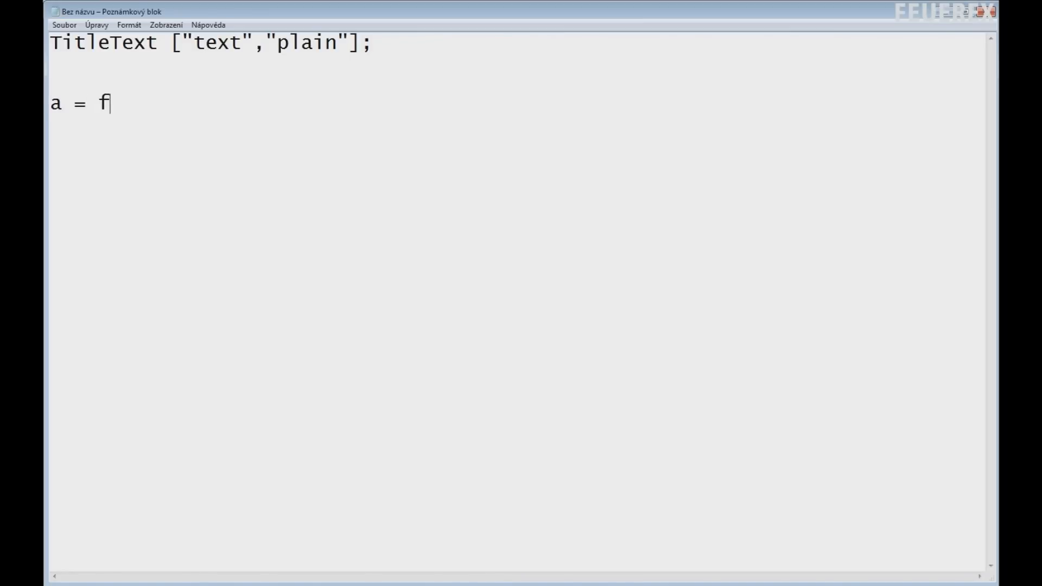
text(ormat [];)
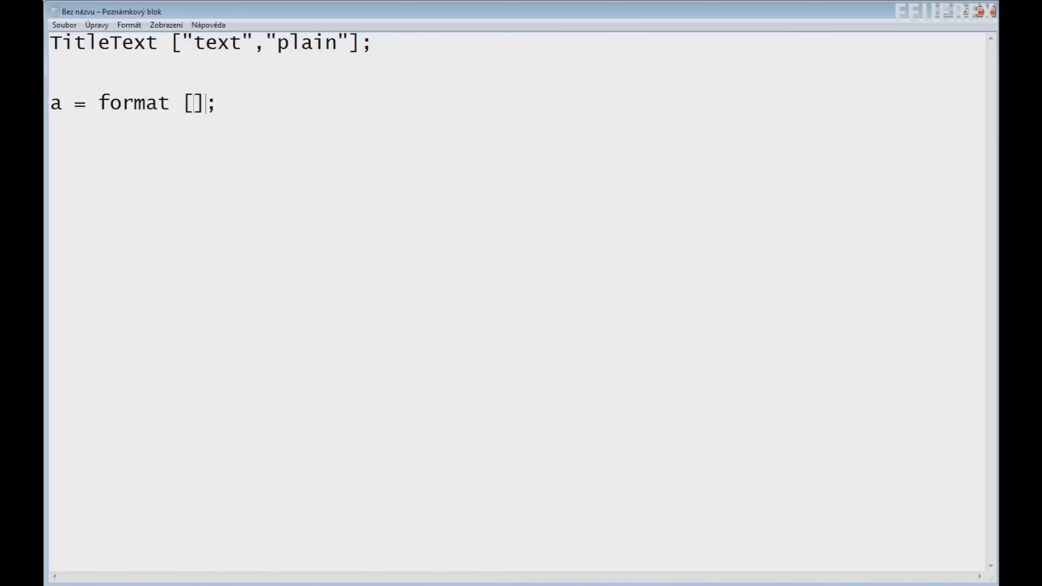
text("Mission na)
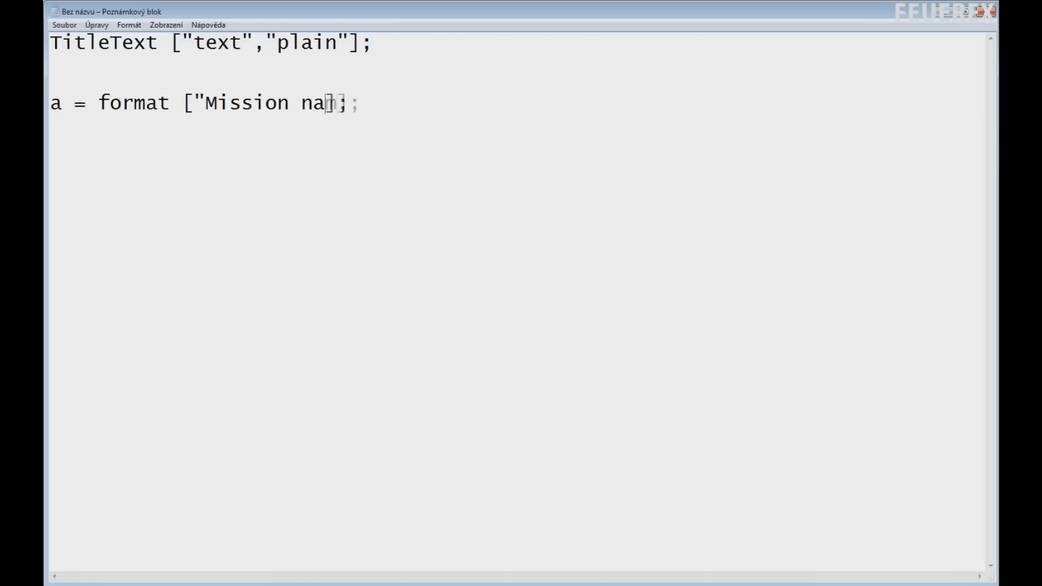
text(me,   by: Author name \)
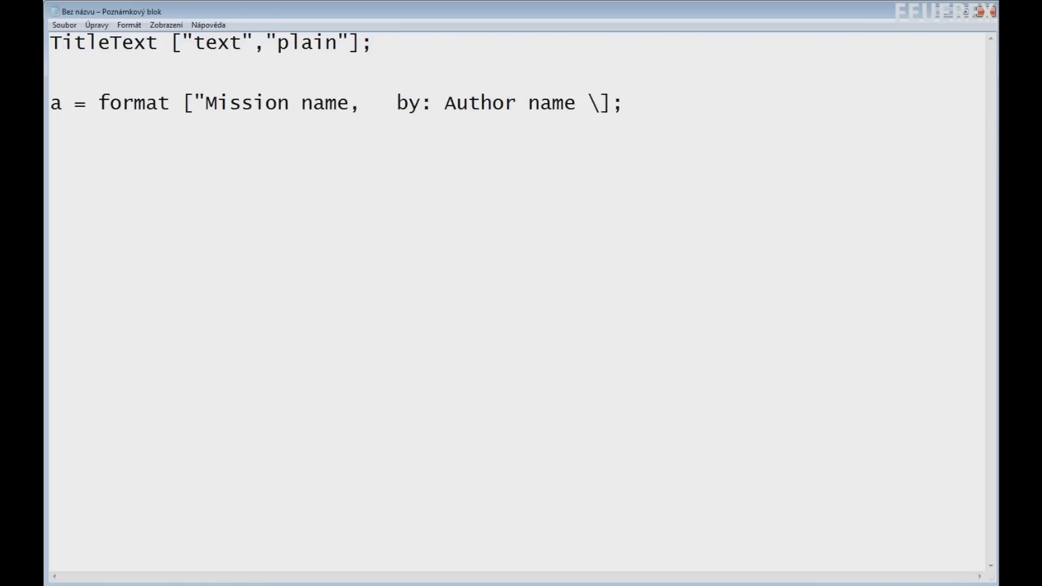
text(n %1)
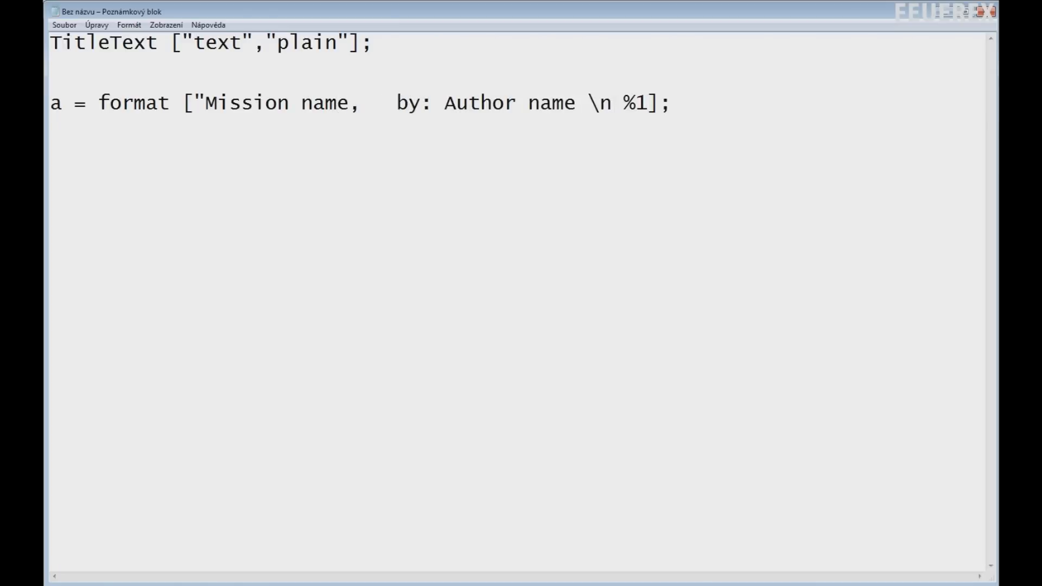
text(: %2",)
text(str (da)
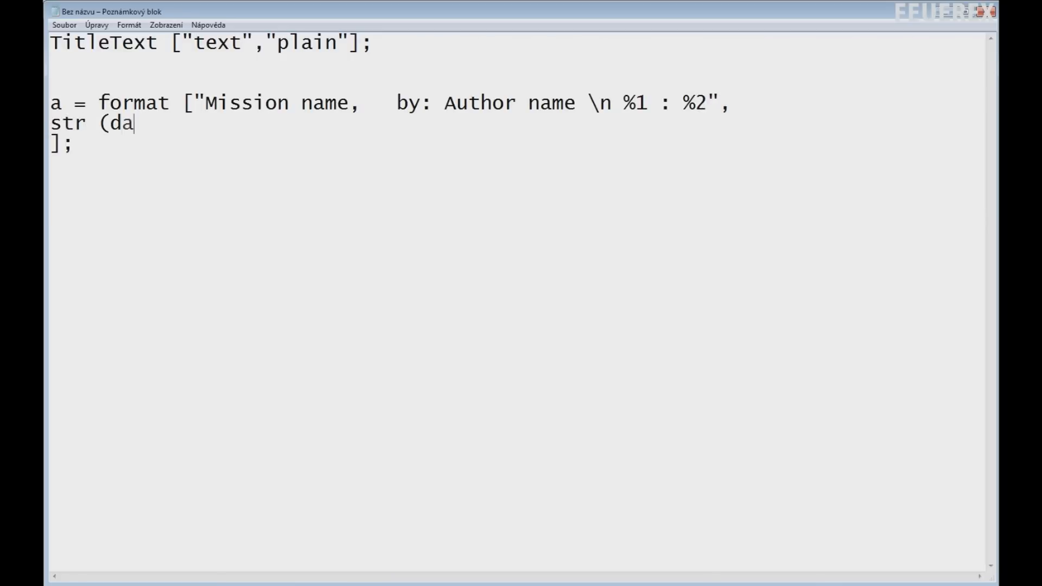
Supply str (date select 3) and str (date select 4) as the format arguments for hour and minute
text(te select 3),)
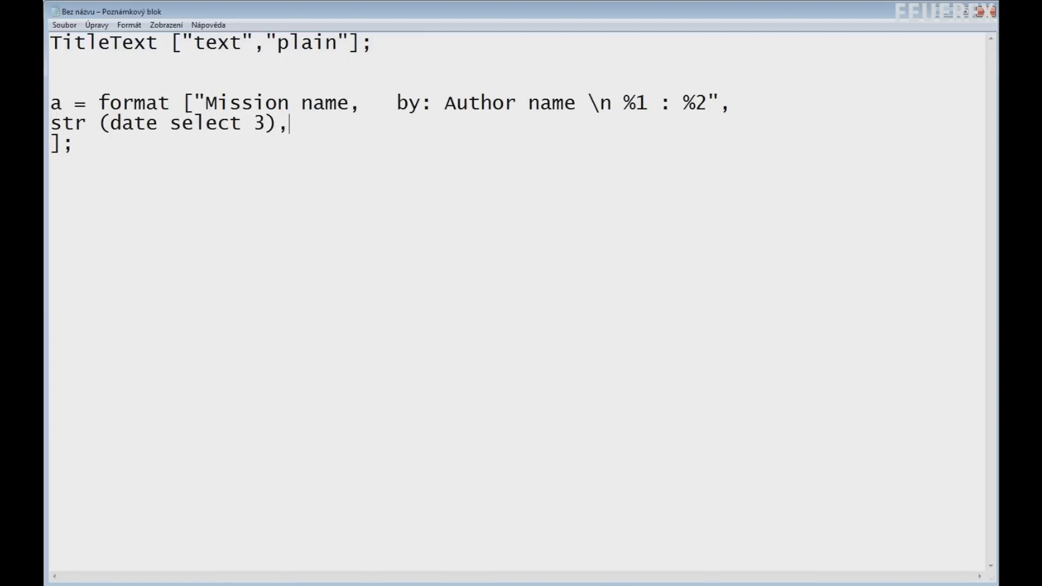
text(str (date sel)
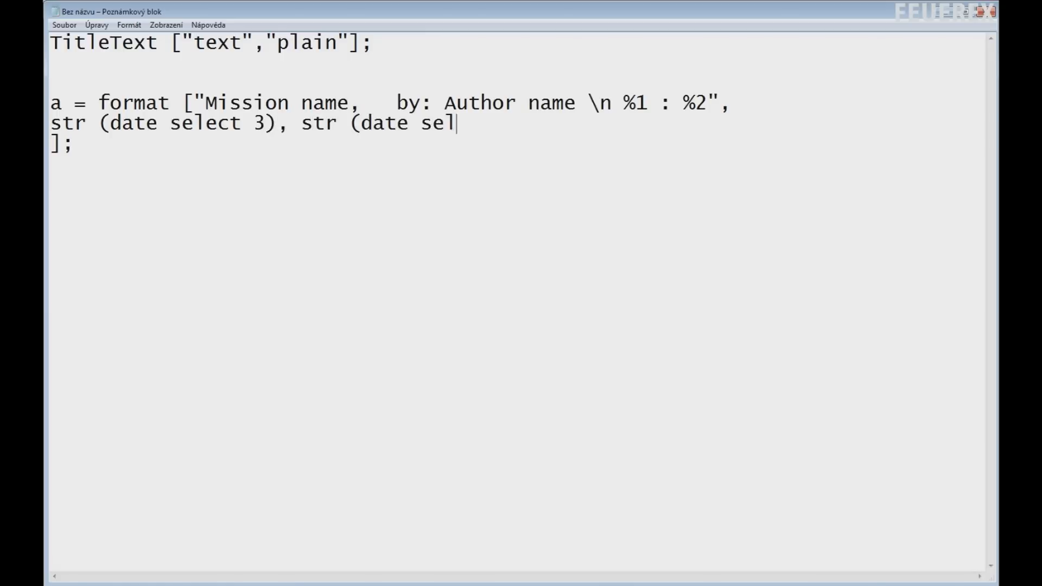
text(ect 4))
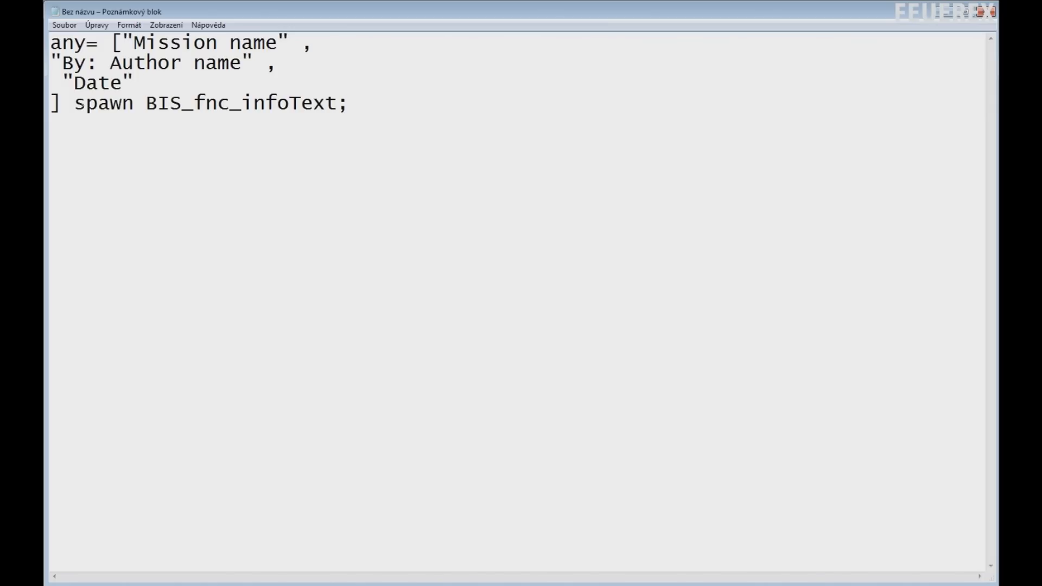
Replace "Date" in the infoText array with str (date select 3) + ":" + str (date select 4)
double_click(96, 82)
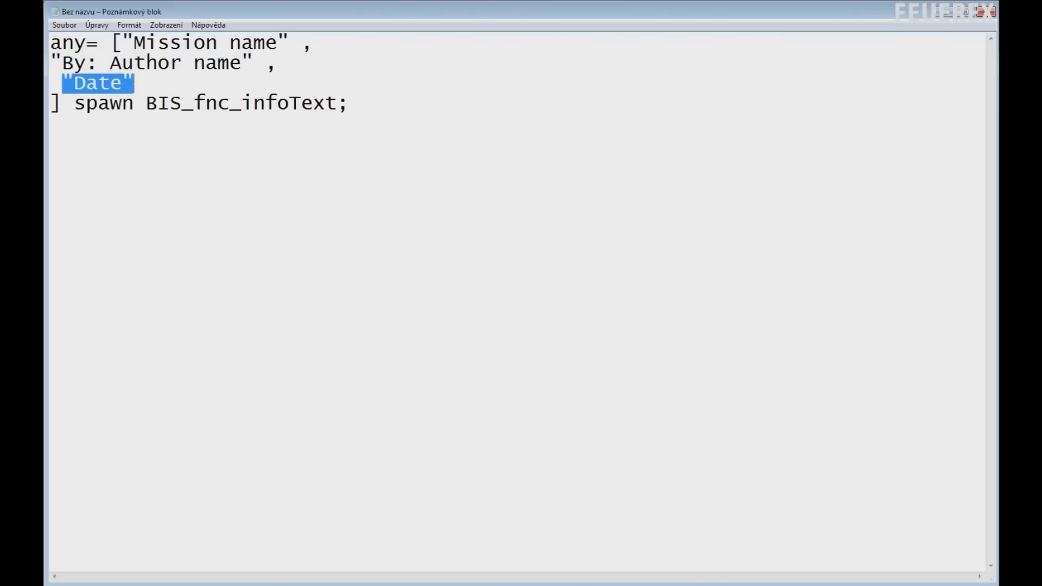
text(str)
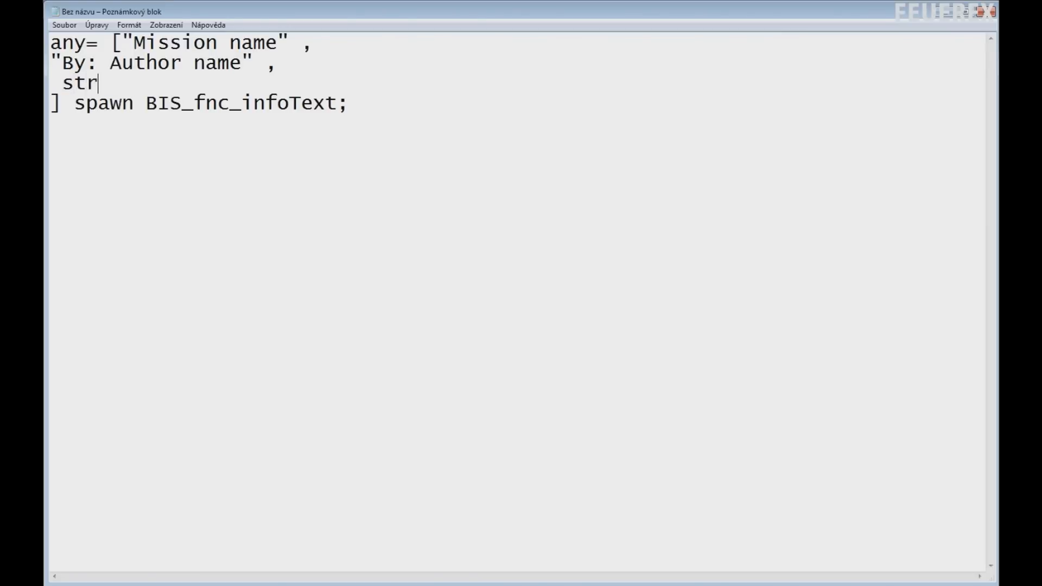
text((date selec)
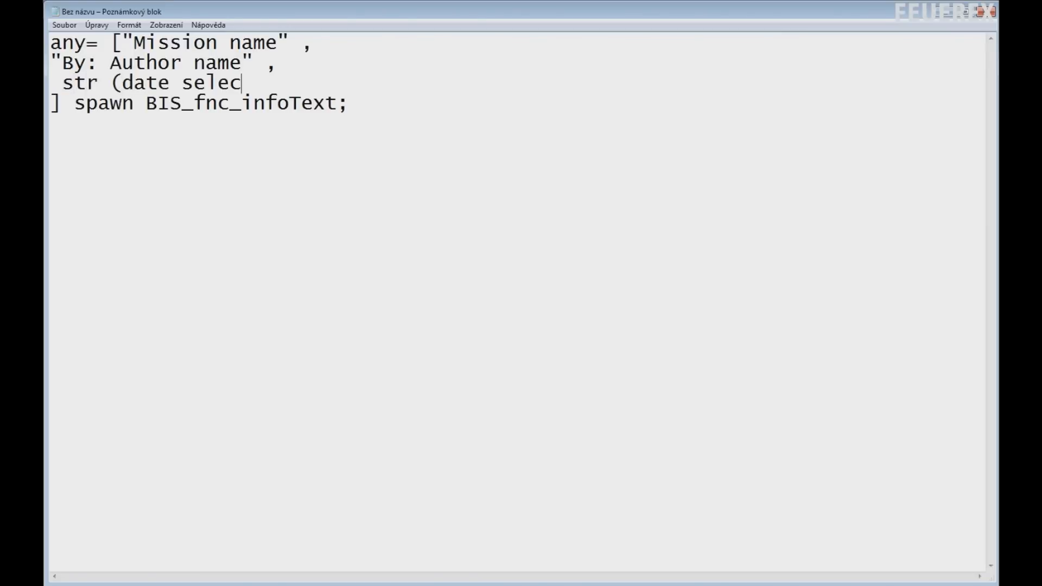
text(t 3))
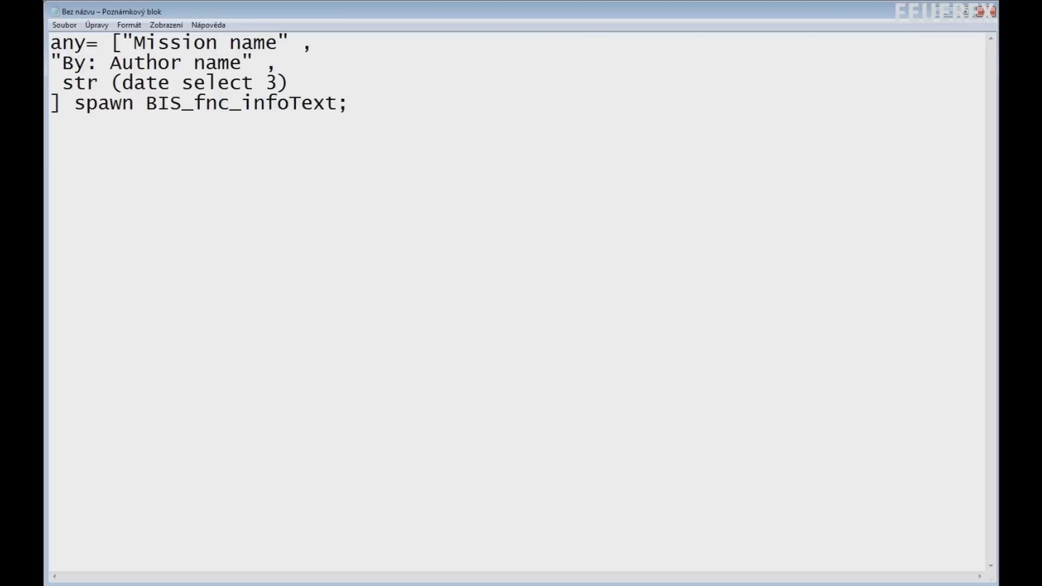
text(+ ":)
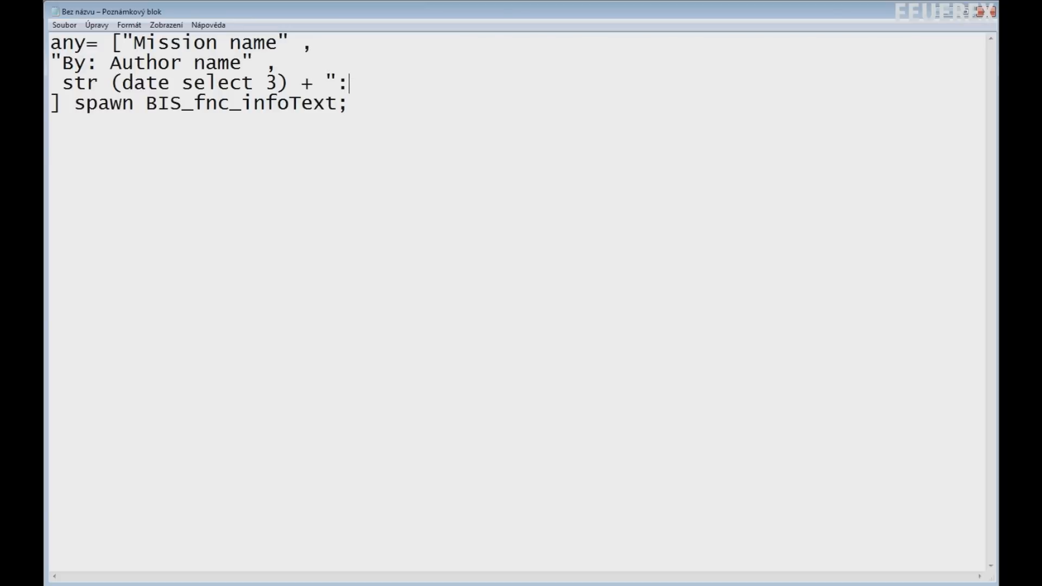
text(" +)
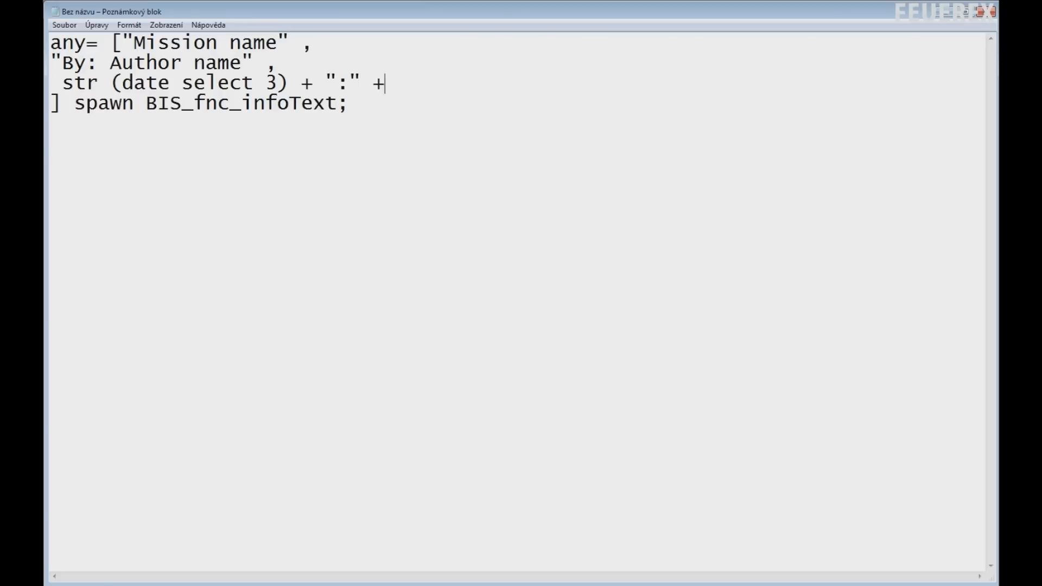
text(str (date)
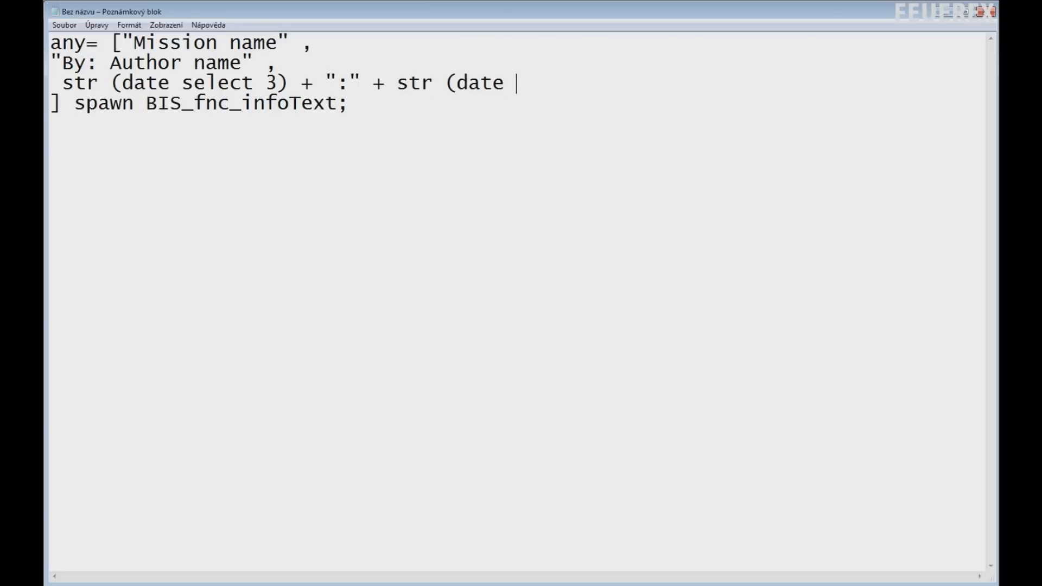
text(select 4))
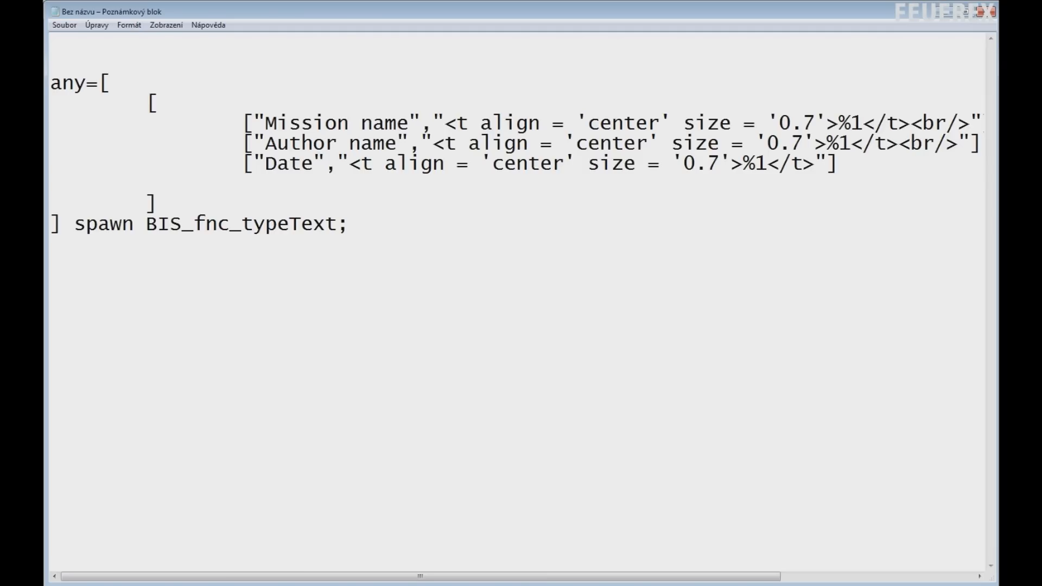
Replace "Date" in the typeText array with str (date select 3) + ":" + str (date select 4) and start a // comment
double_click(288, 163)
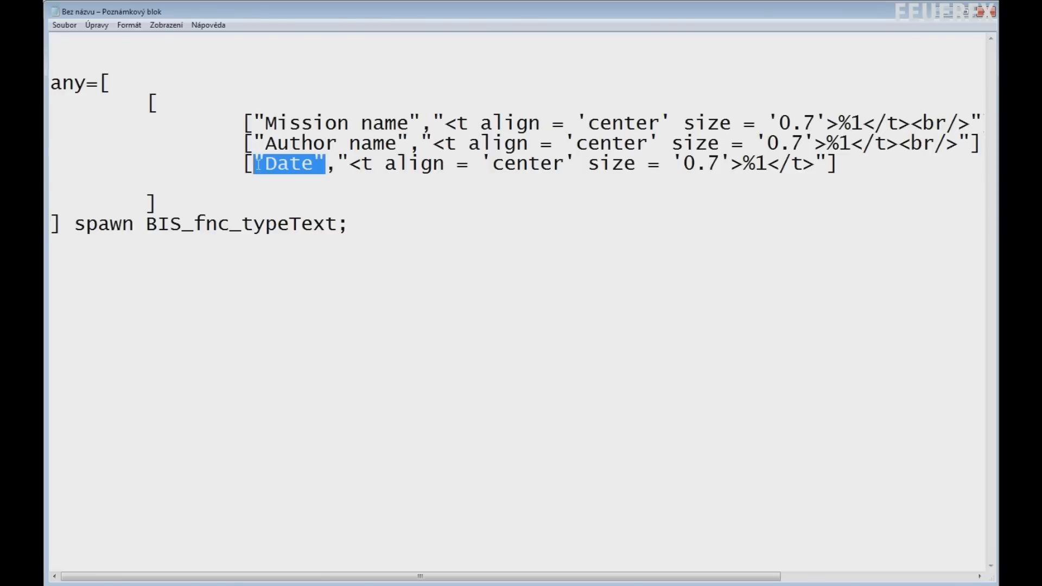
text(str)
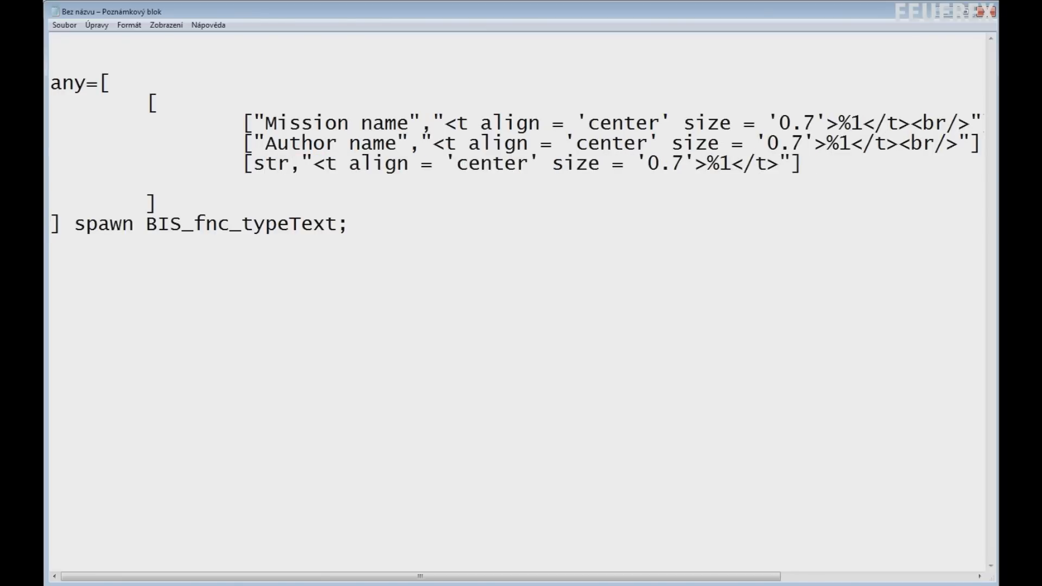
text((date select)
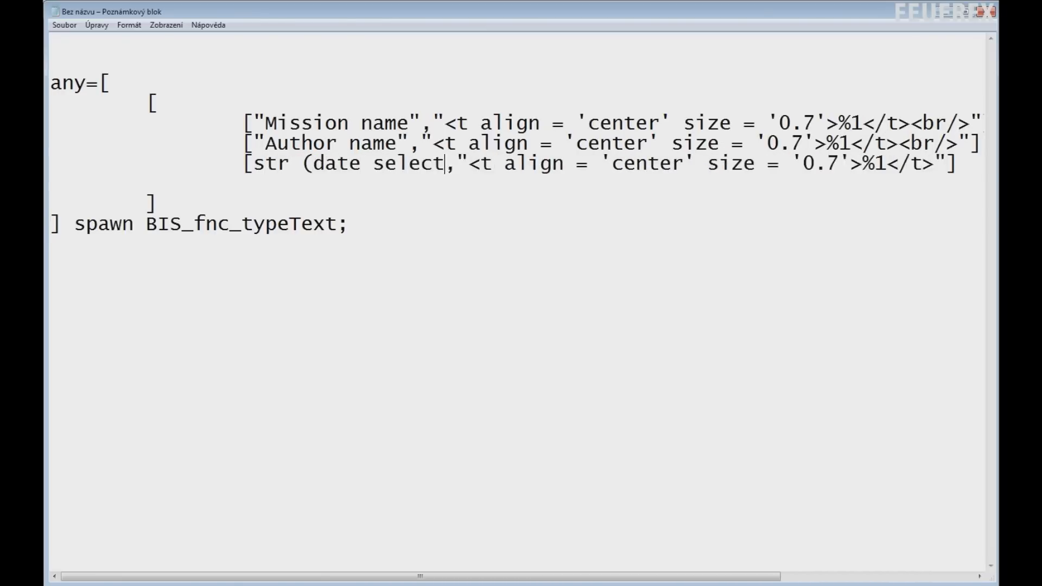
text(3) +)
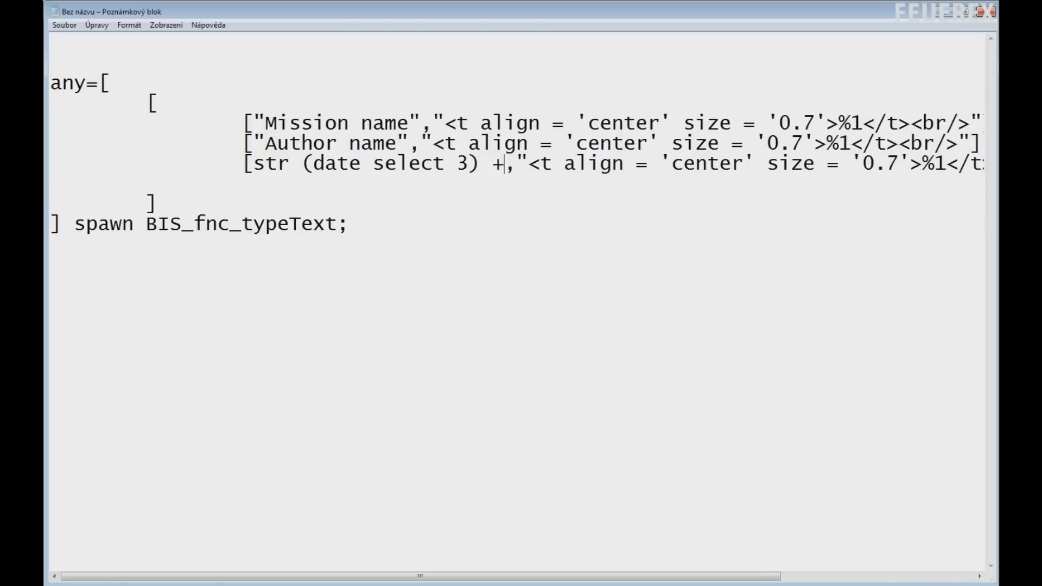
text(":")
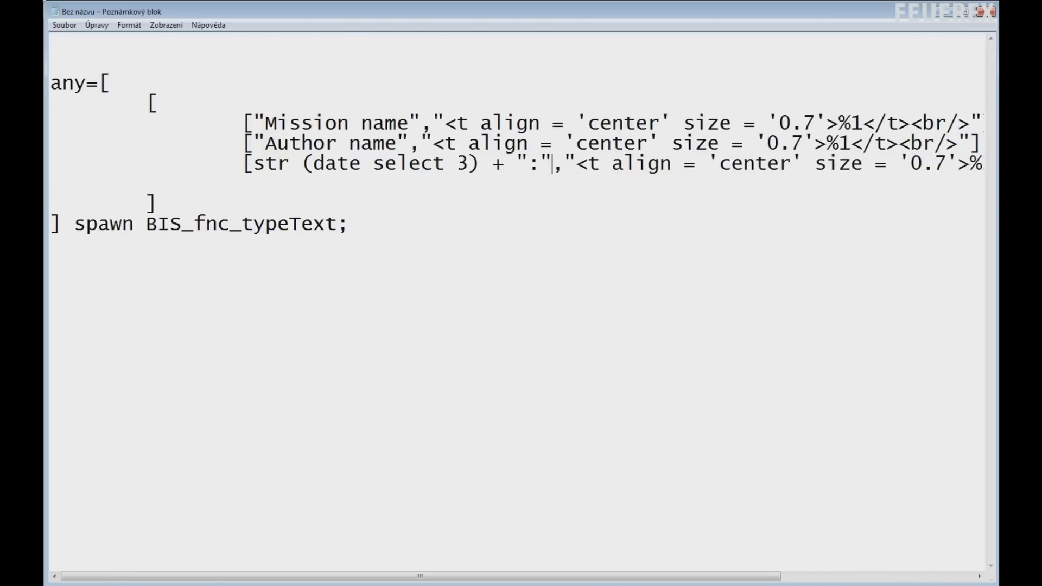
text(+ s)
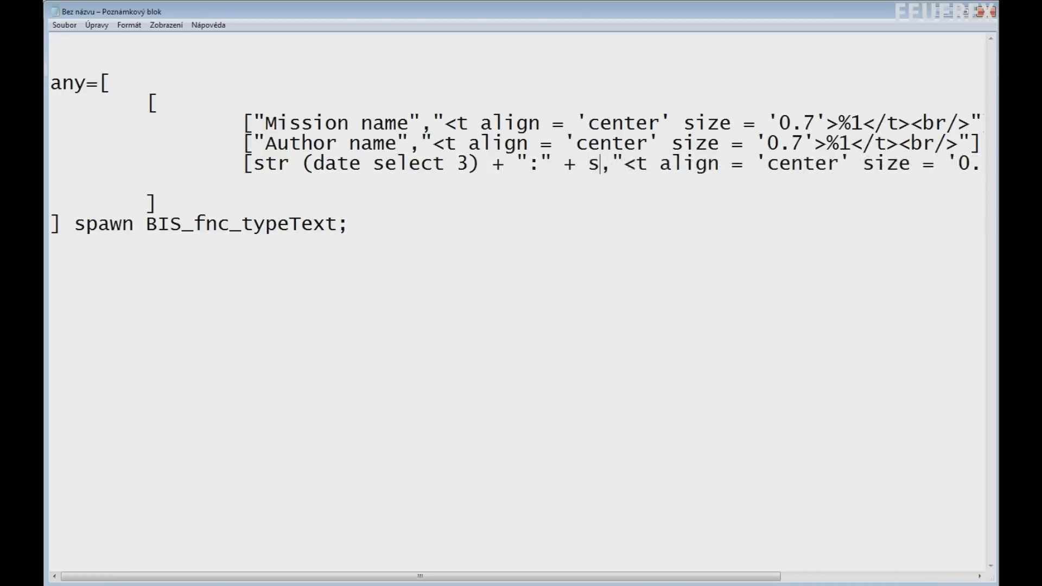
text(tr (date)
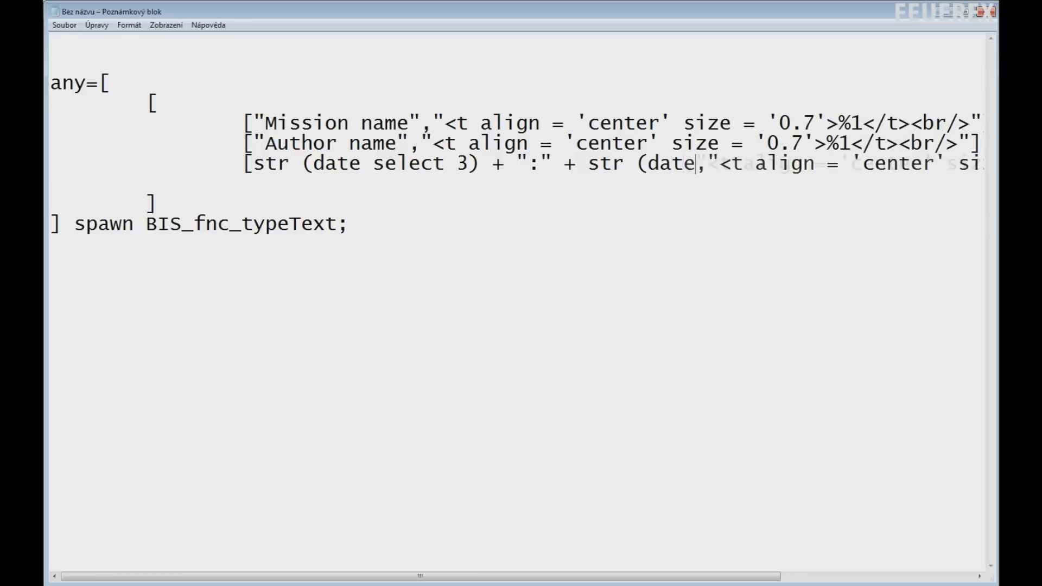
text(select 4)
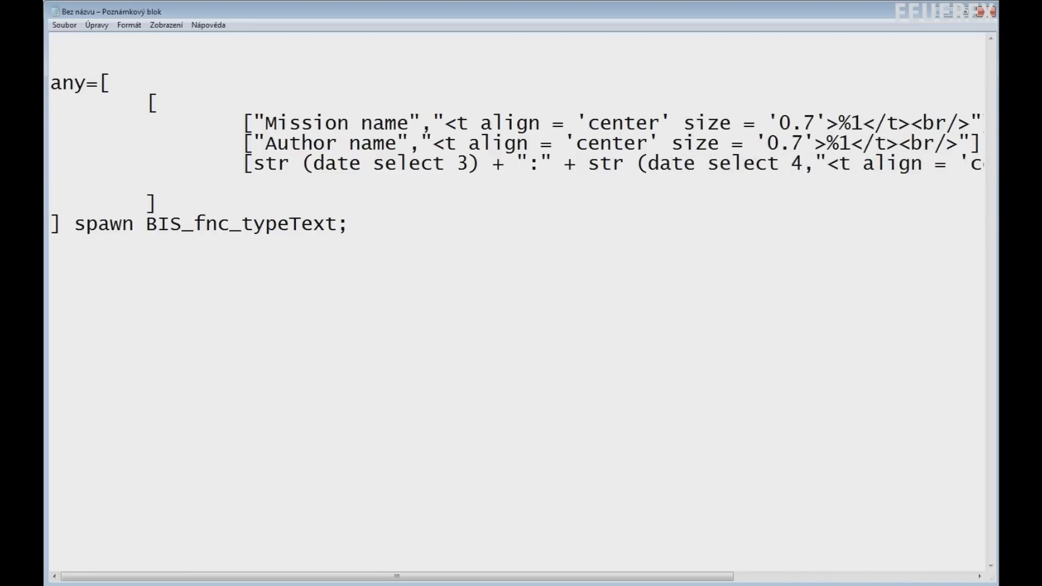
text(//)
text())
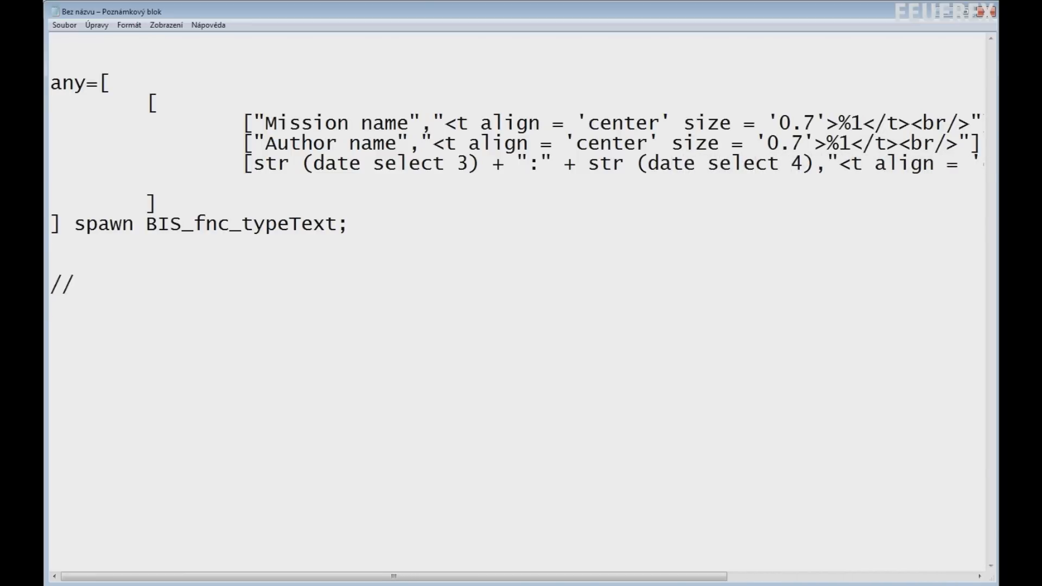
Write example lines str (date select 3) = 6 and select 4) = 35 under the comment
text(str (date select)
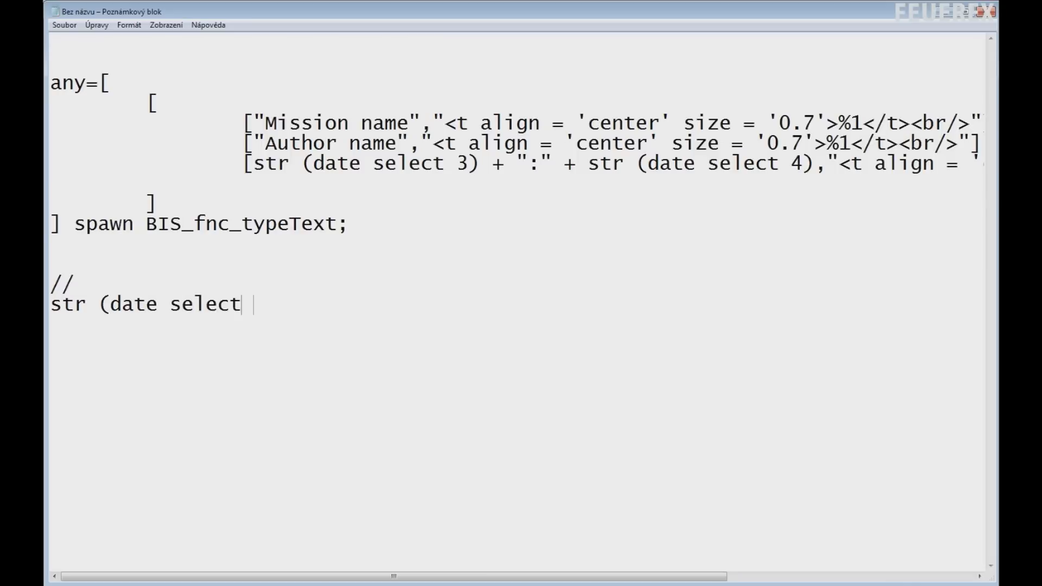
text(3) = 6)
text(str (date)
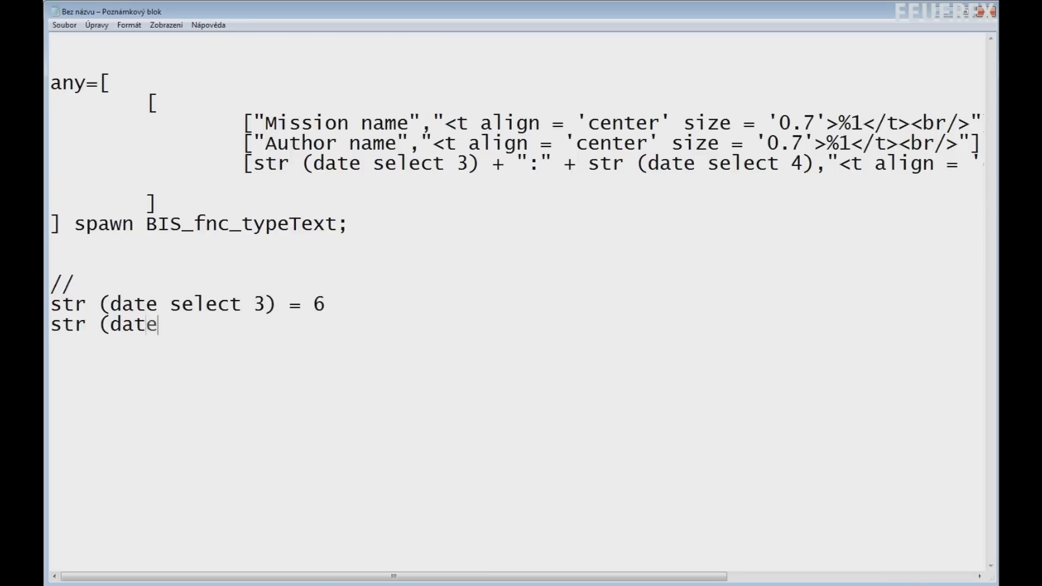
text(select 4) =)
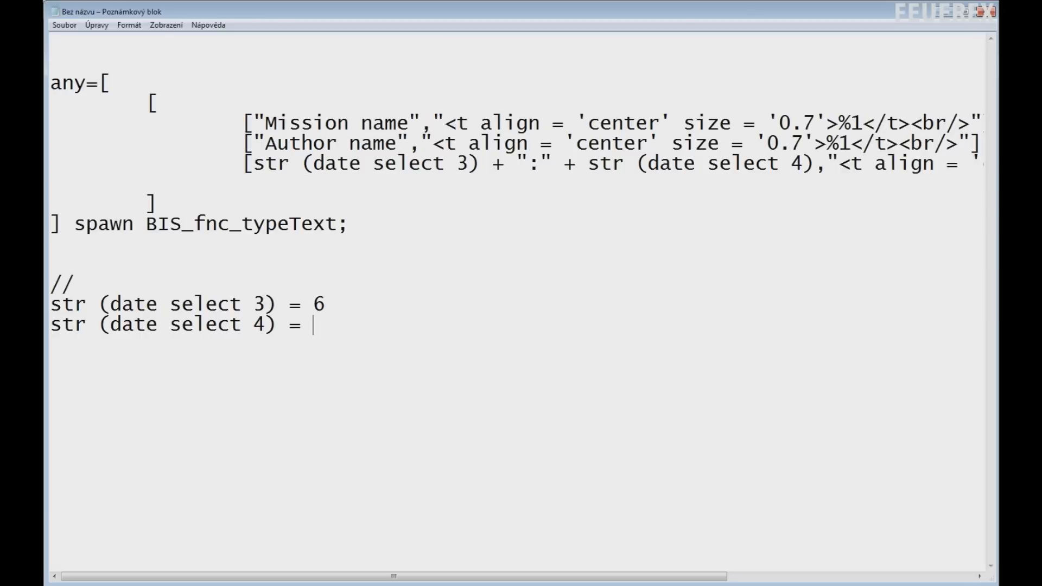
text(35)
text(6)
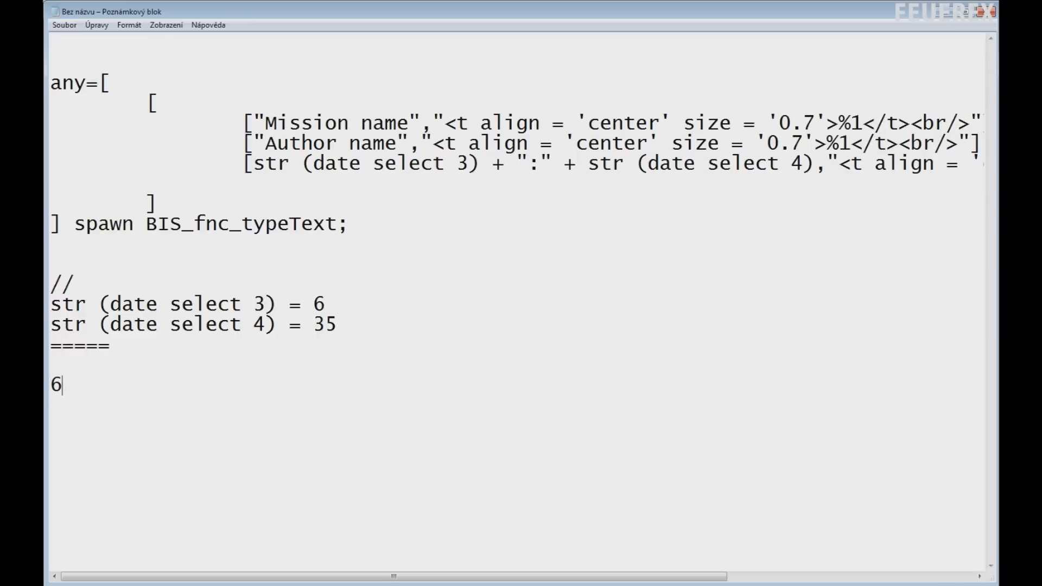
Show 6 + ":" + 35 combining into the result 6:35 on its own line
text(+)
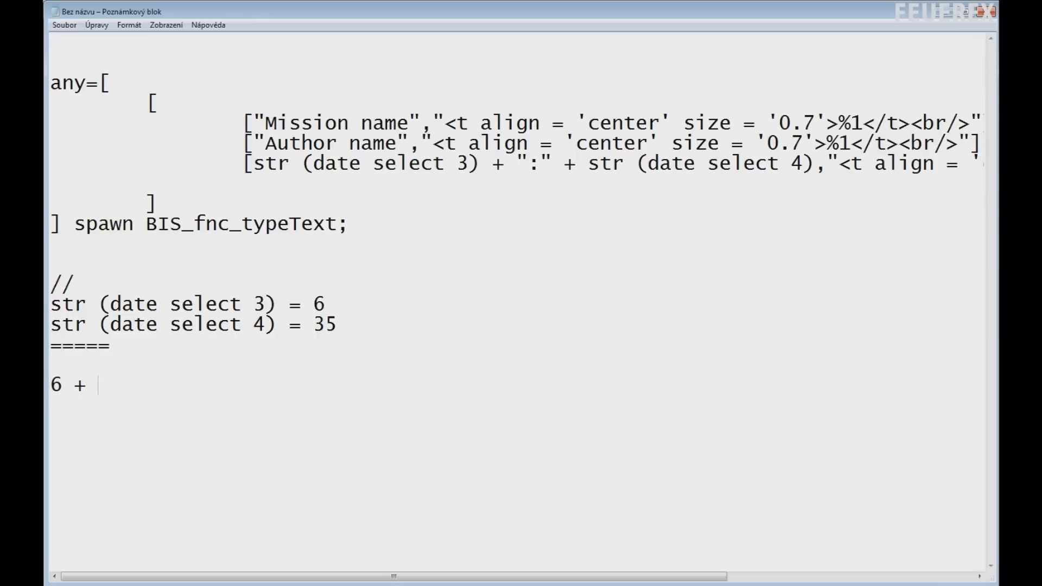
text(":" + 35)
text(6 :)
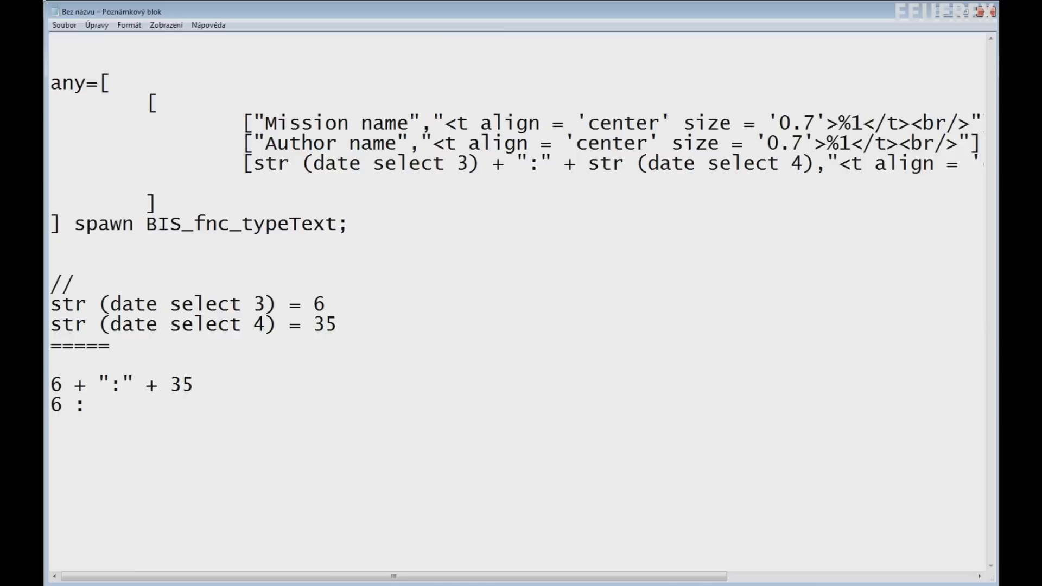
text(365)
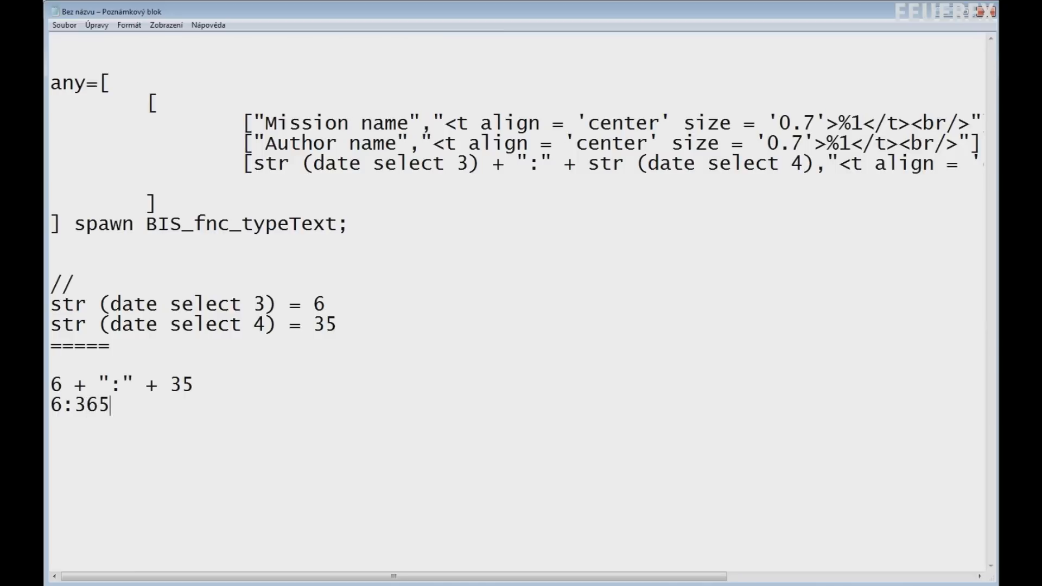
key(Backspace)
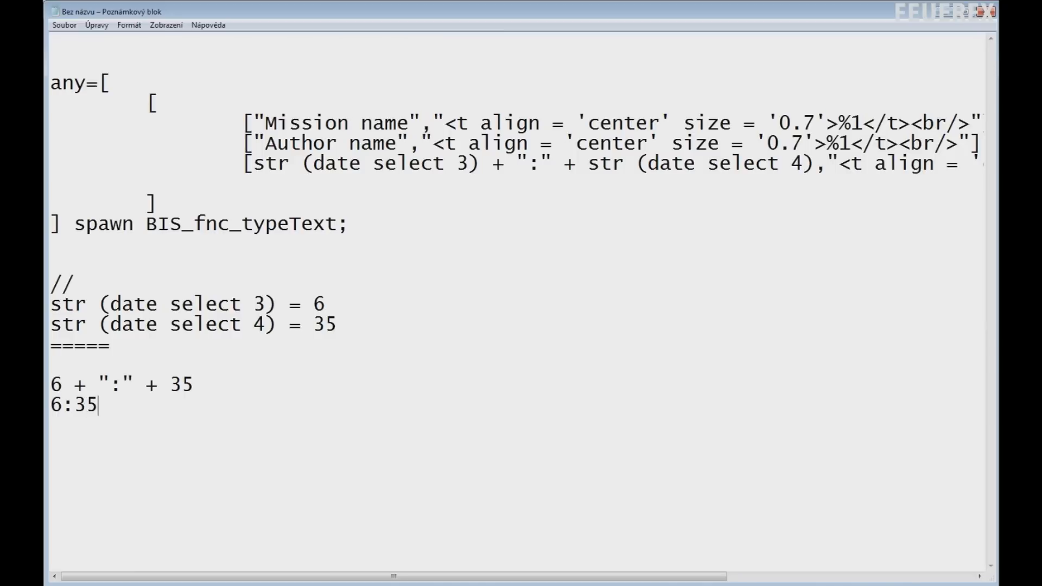
key(Return)
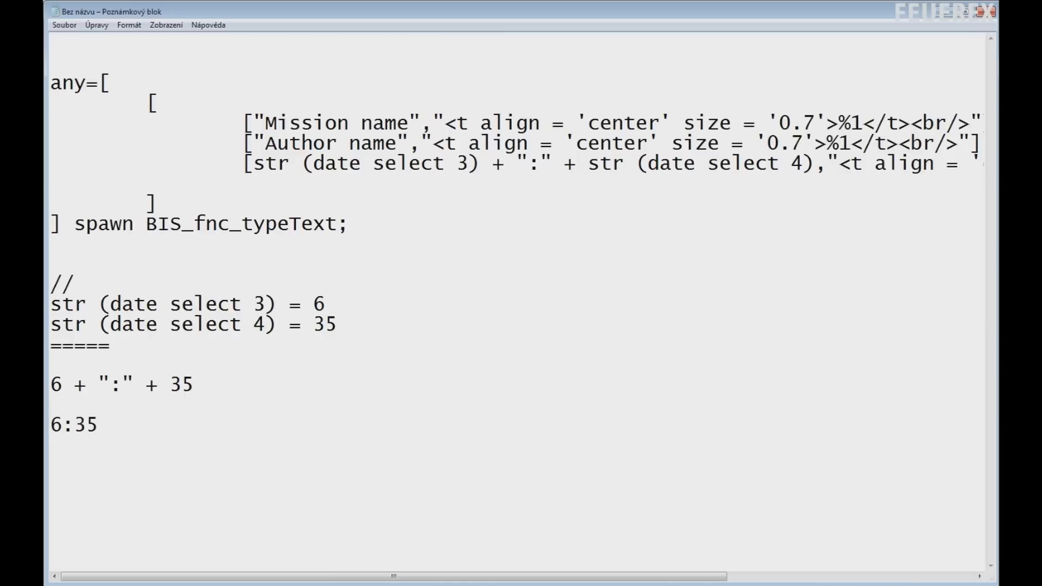